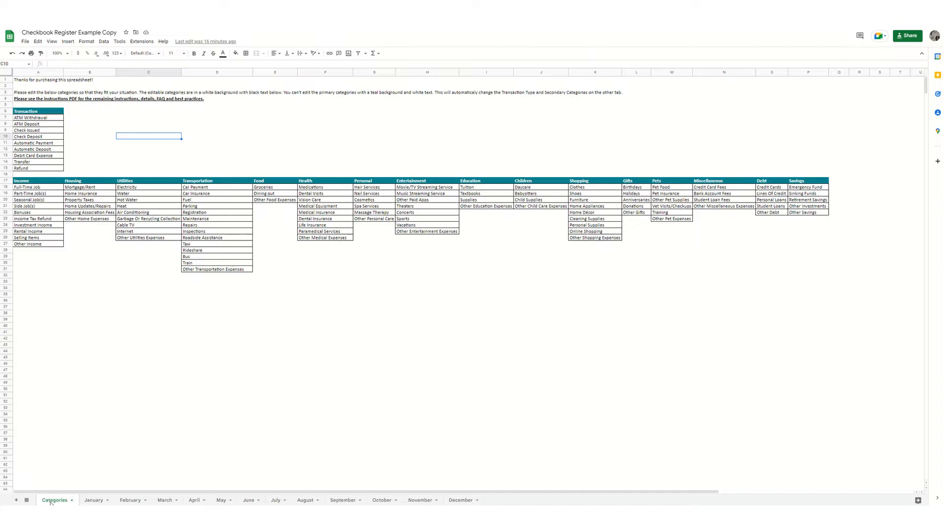
pyautogui.moveTo(92, 499)
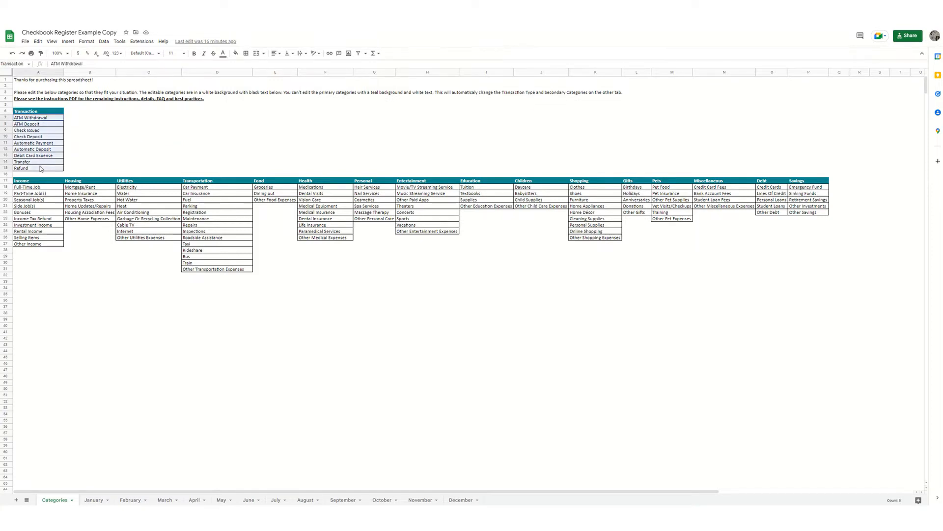
# - Select the Utilities categories, then go to January's starting balance cell J7
pyautogui.click(42, 187)
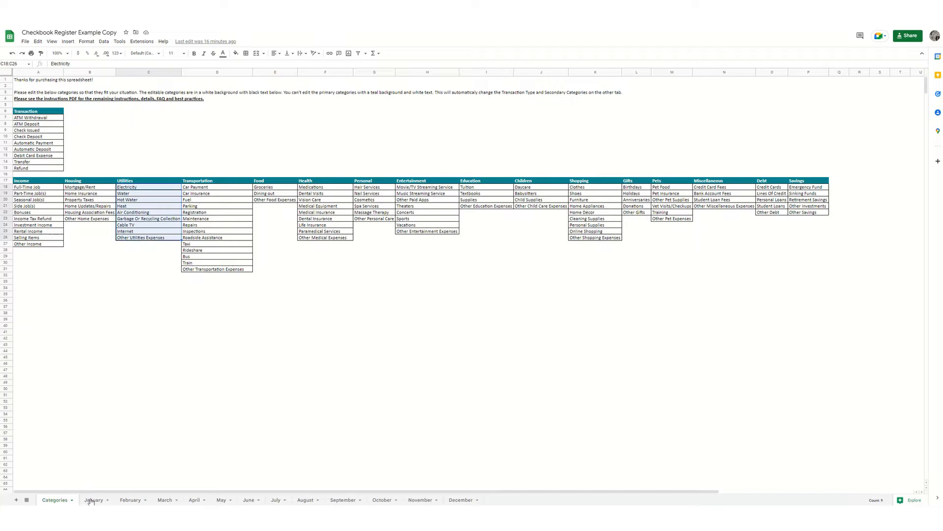
pyautogui.click(94, 499)
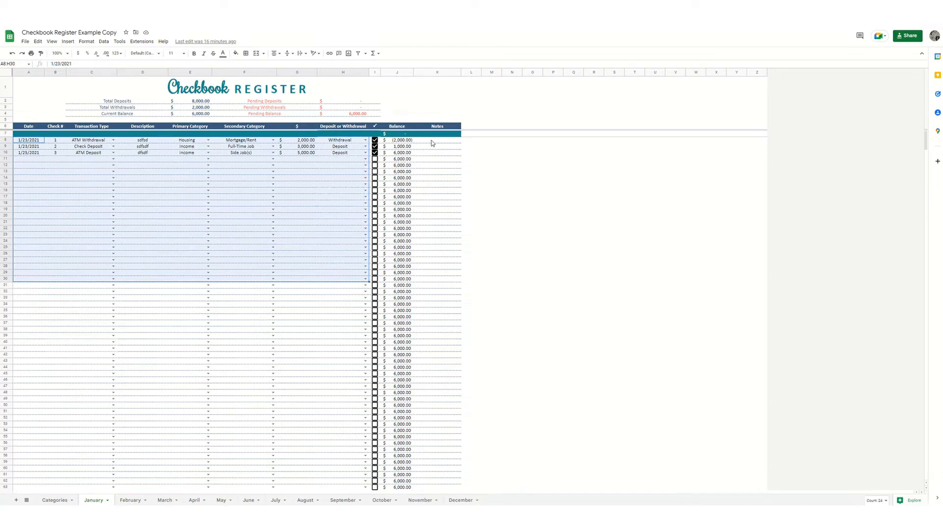
pyautogui.click(437, 139)
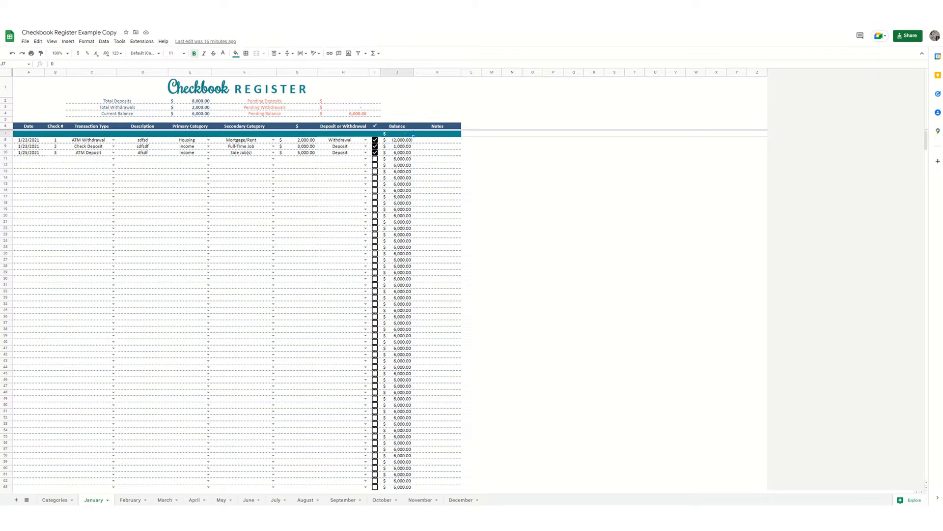
pyautogui.moveTo(58, 226)
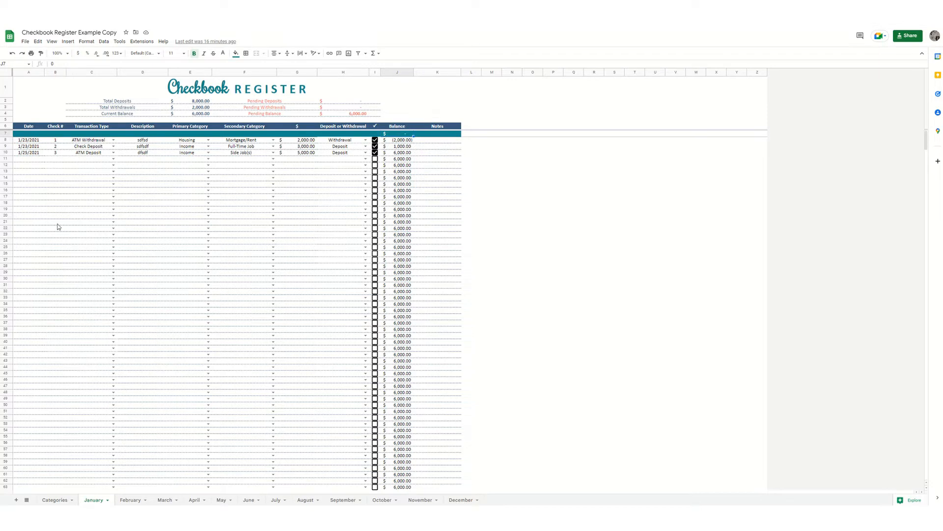
pyautogui.moveTo(272, 197)
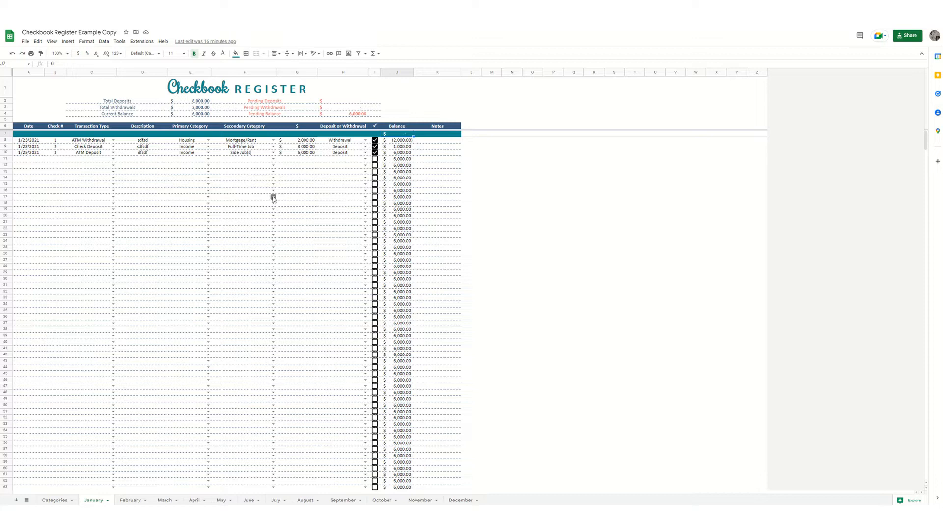
pyautogui.moveTo(336, 165)
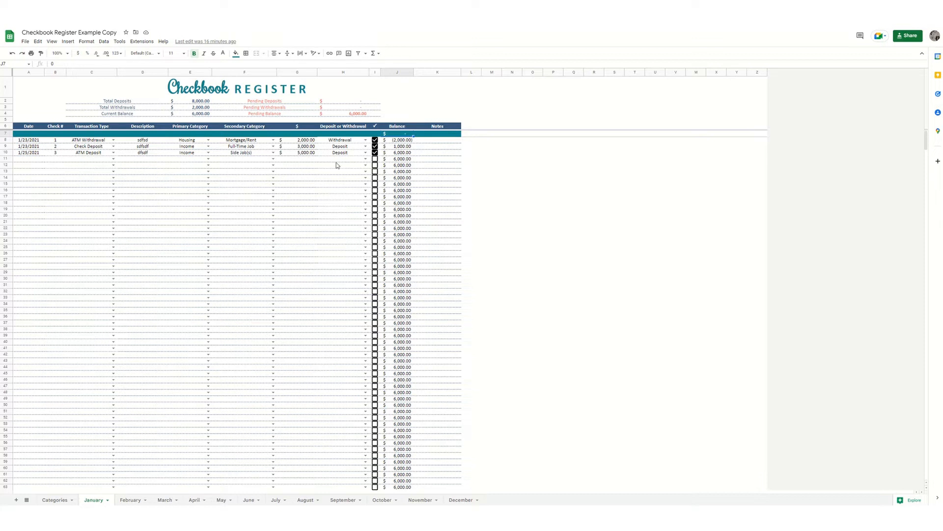
pyautogui.click(397, 139)
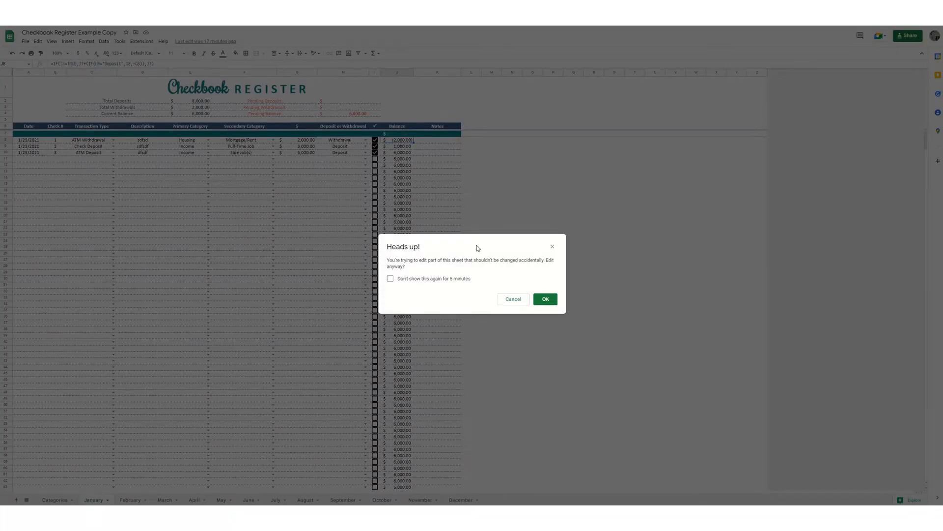
pyautogui.moveTo(431, 246)
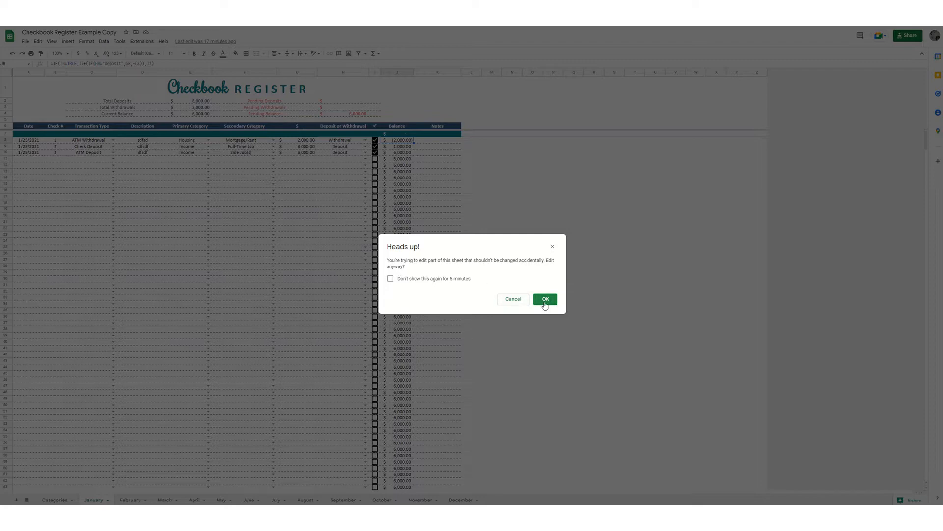
pyautogui.moveTo(457, 334)
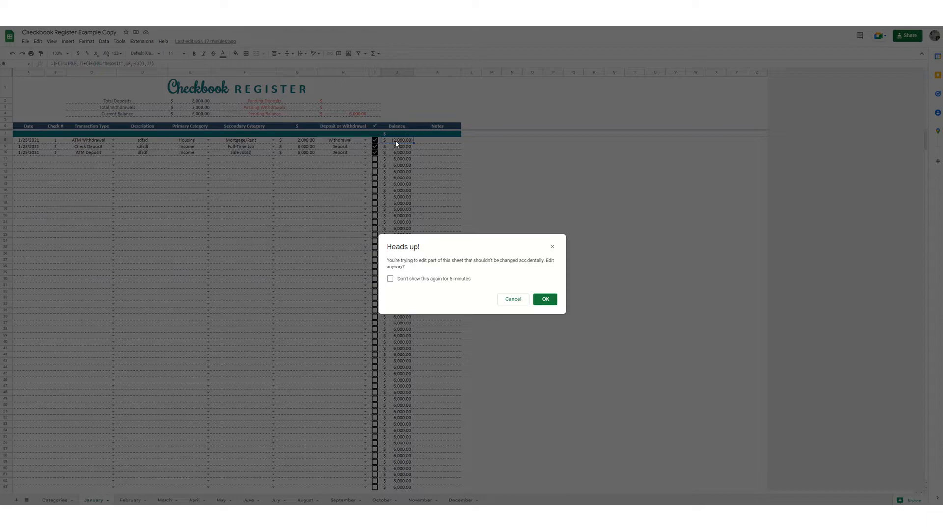
pyautogui.click(544, 299)
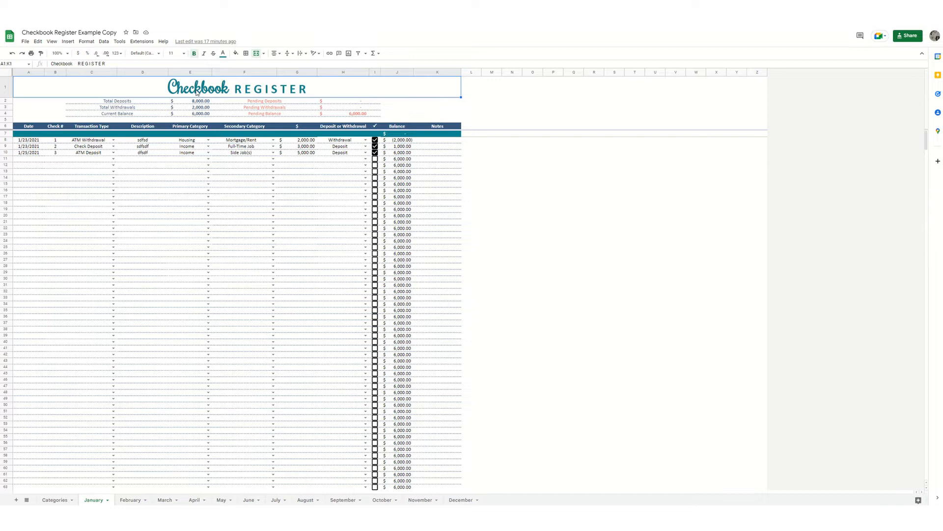
pyautogui.moveTo(223, 53)
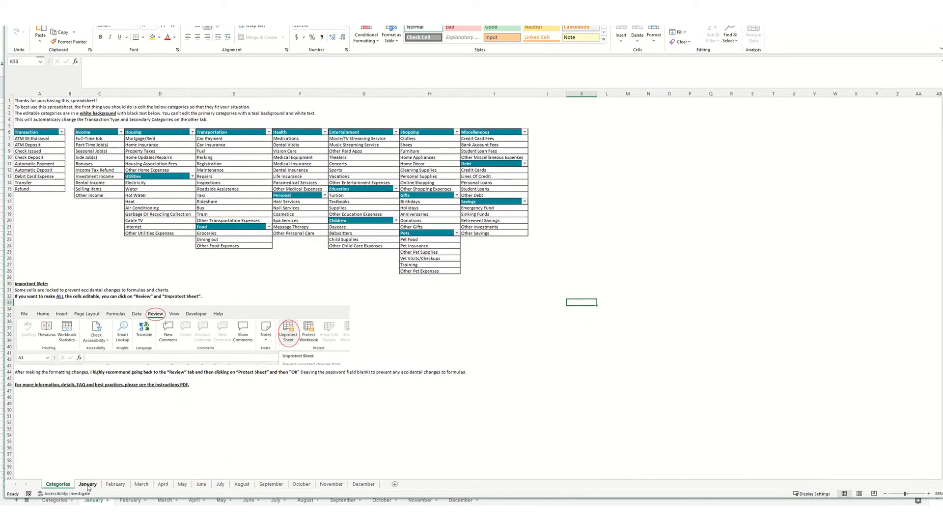
# - Open the January register in Excel and dismiss the protected-sheet warning
pyautogui.click(88, 483)
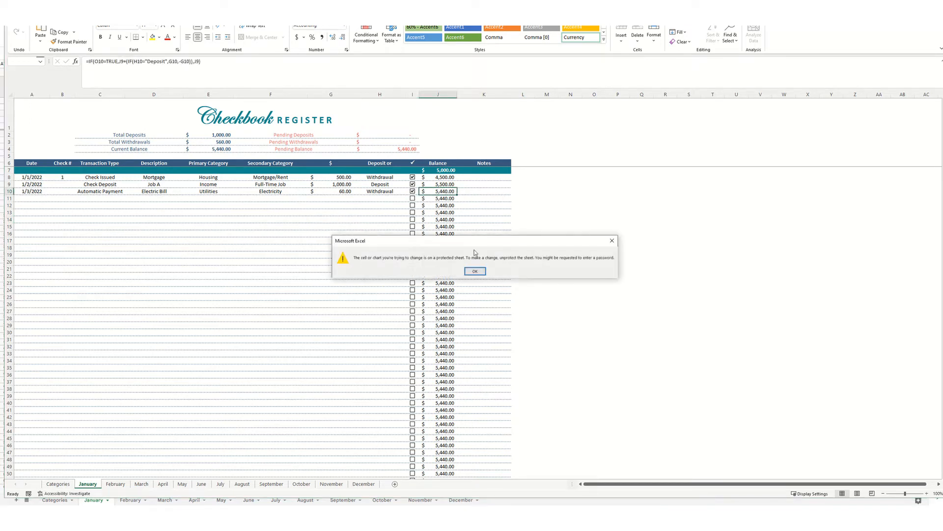
pyautogui.moveTo(416, 265)
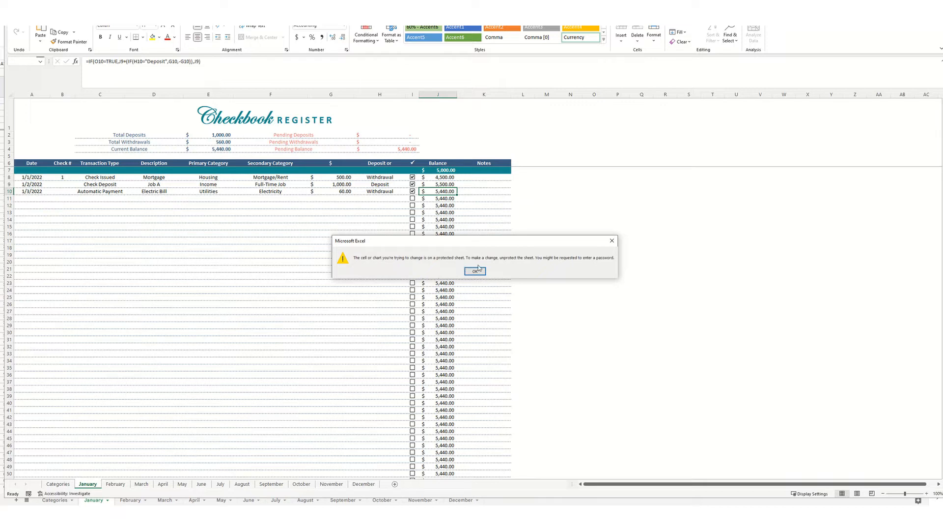
pyautogui.moveTo(512, 268)
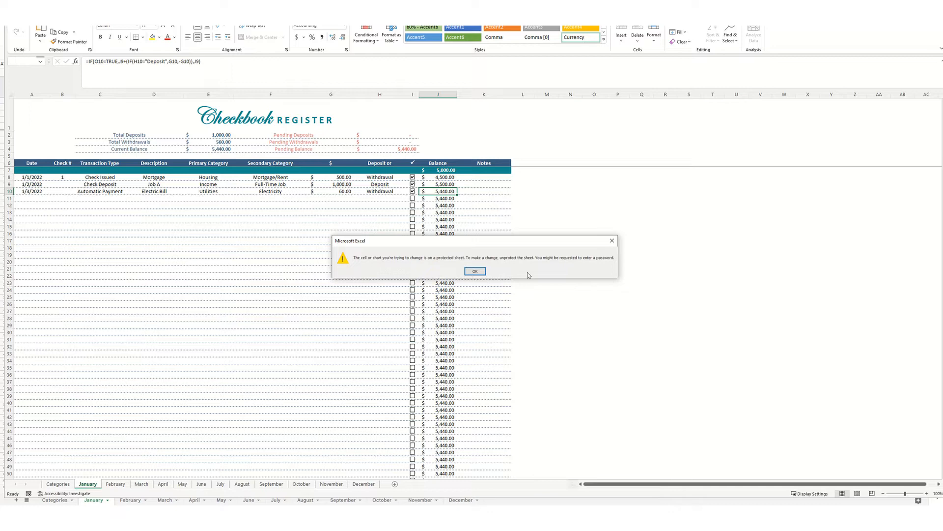
pyautogui.click(475, 271)
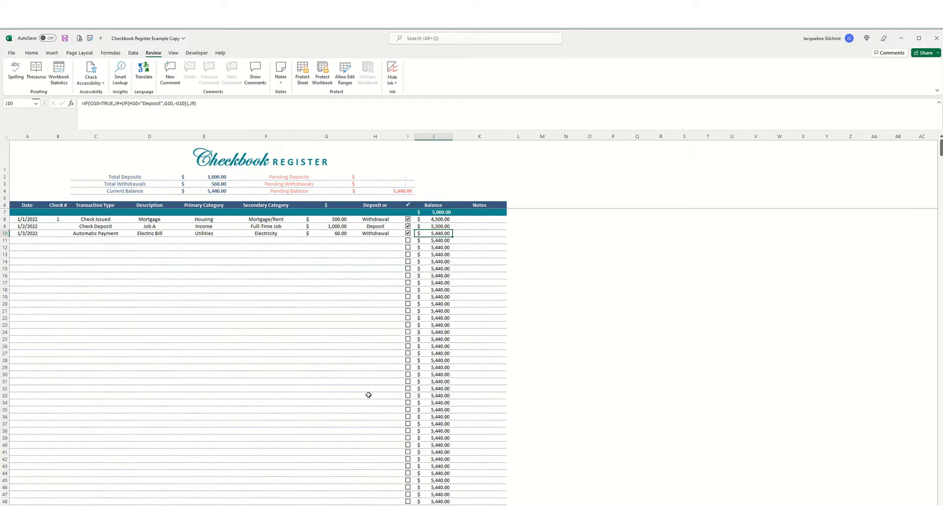
pyautogui.moveTo(510, 383)
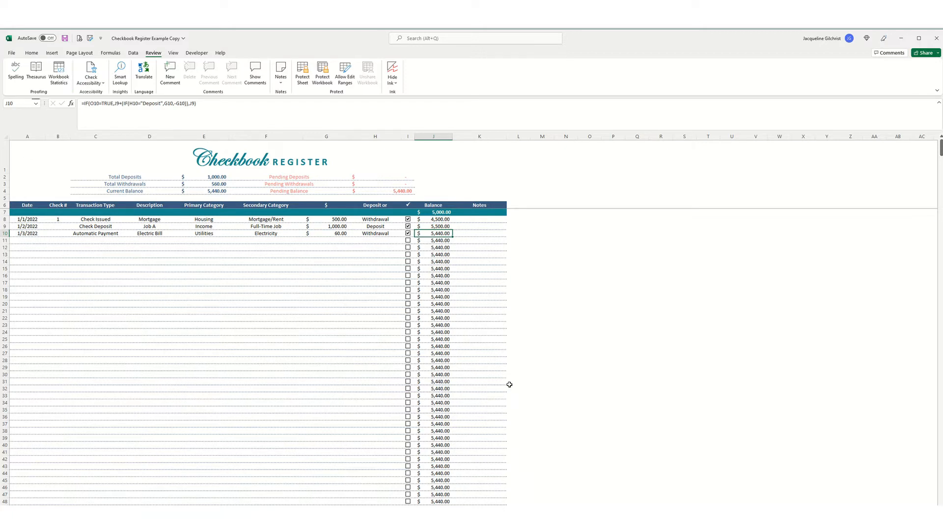
pyautogui.moveTo(256, 128)
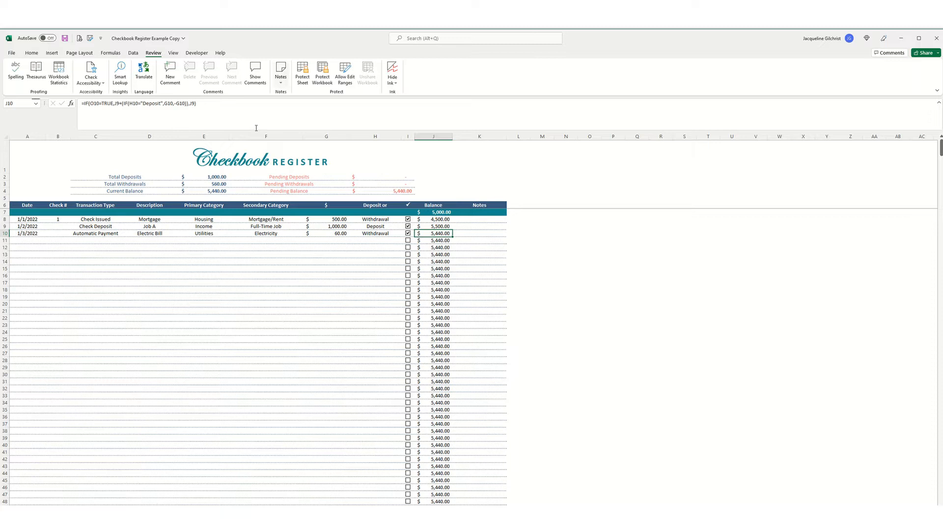
pyautogui.moveTo(400, 169)
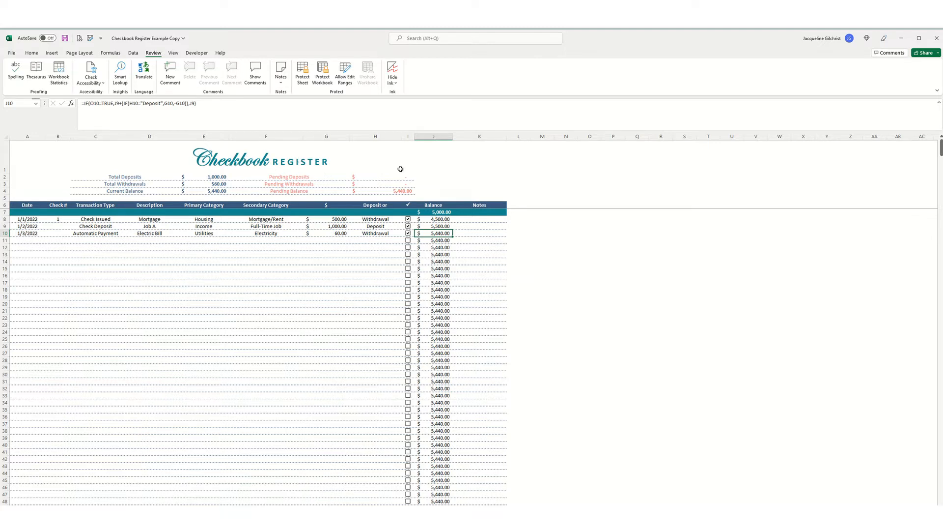
pyautogui.moveTo(356, 164)
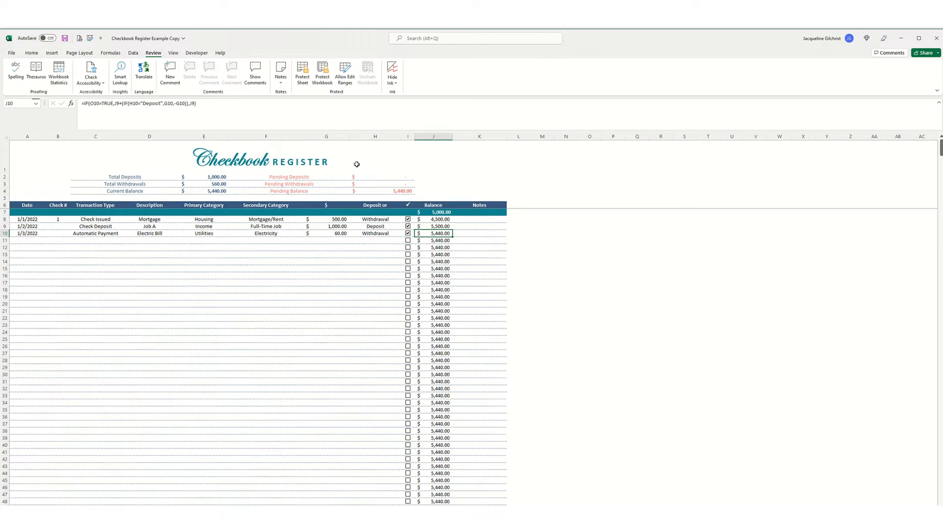
pyautogui.moveTo(303, 74)
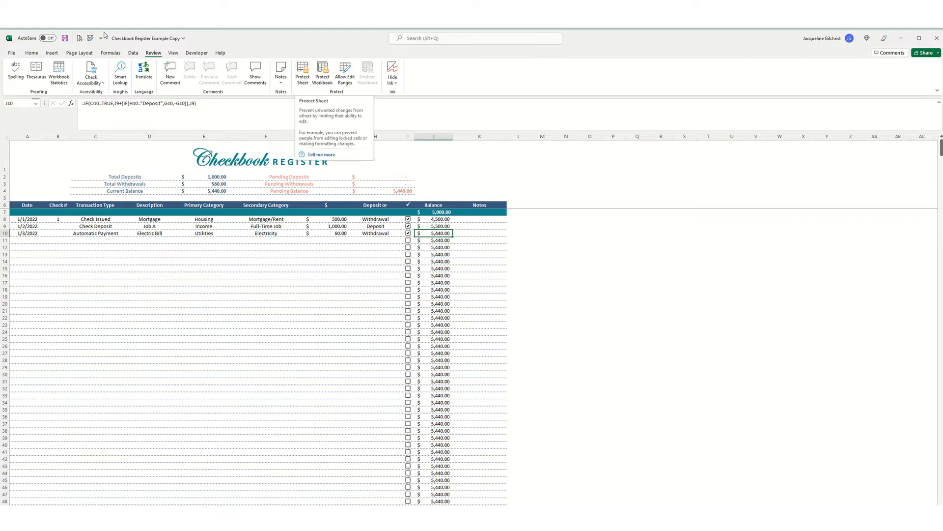
# - Protect the January sheet in Excel with a blank password
pyautogui.click(302, 70)
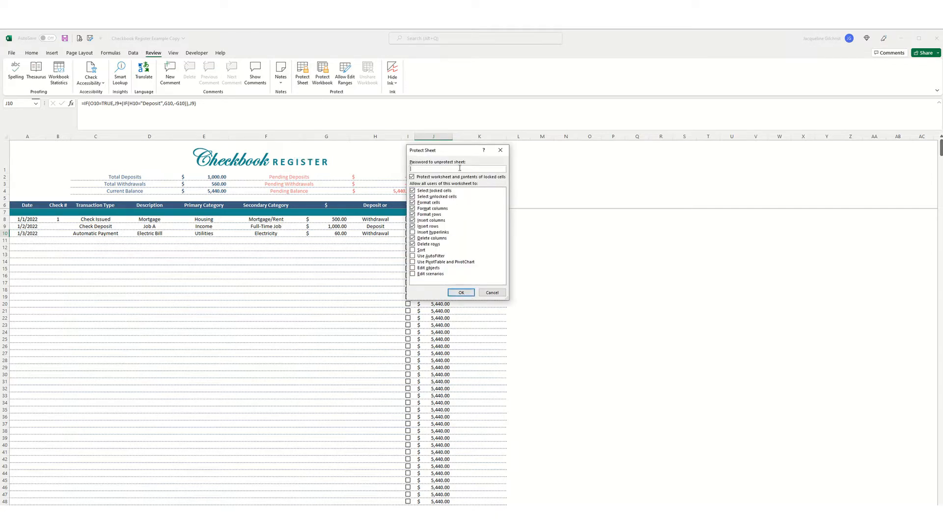
pyautogui.click(461, 293)
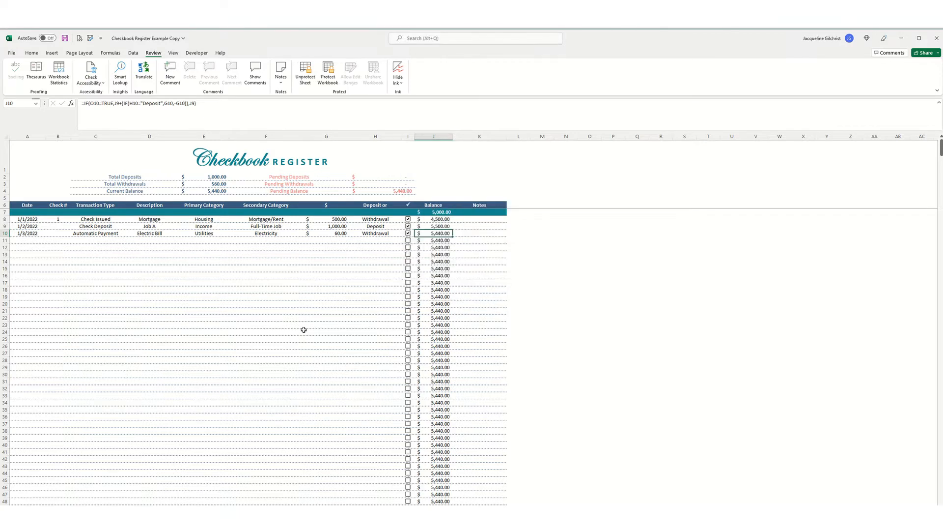
pyautogui.click(150, 254)
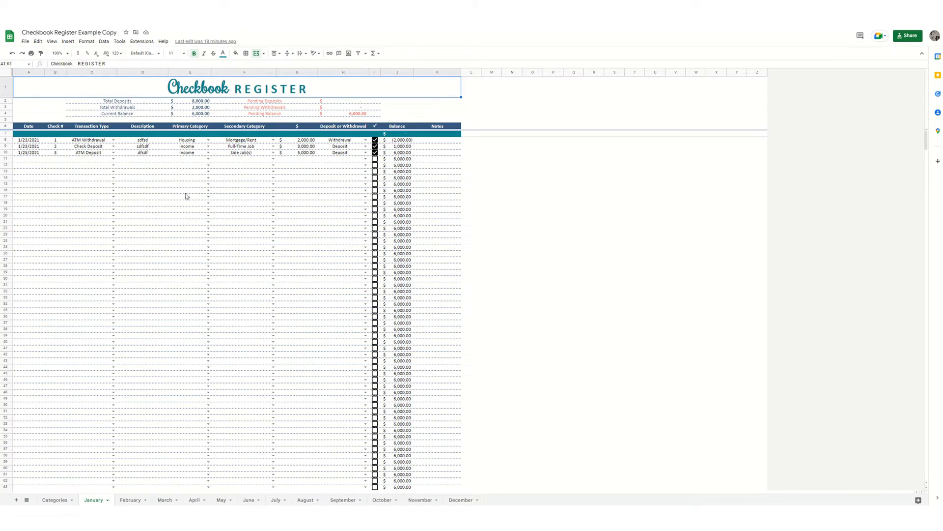
pyautogui.scroll(-3)
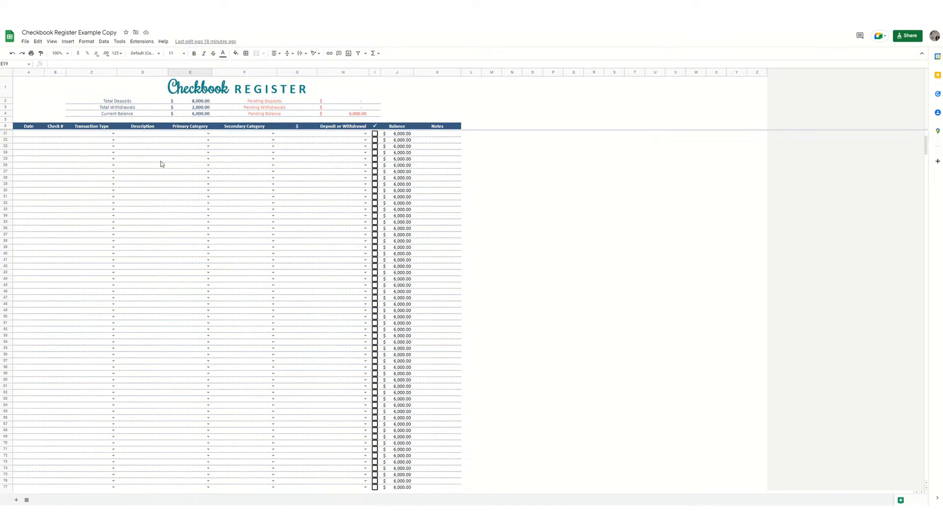
pyautogui.scroll(-3)
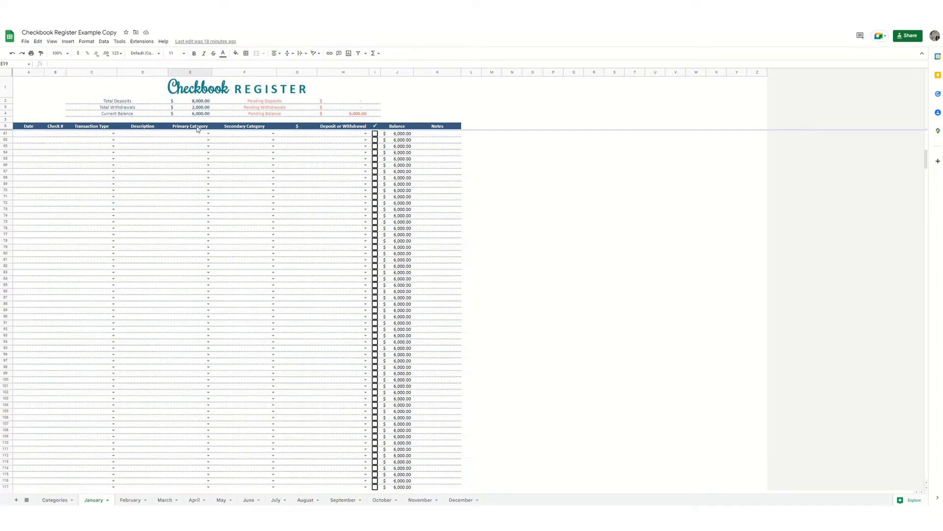
pyautogui.moveTo(475, 117)
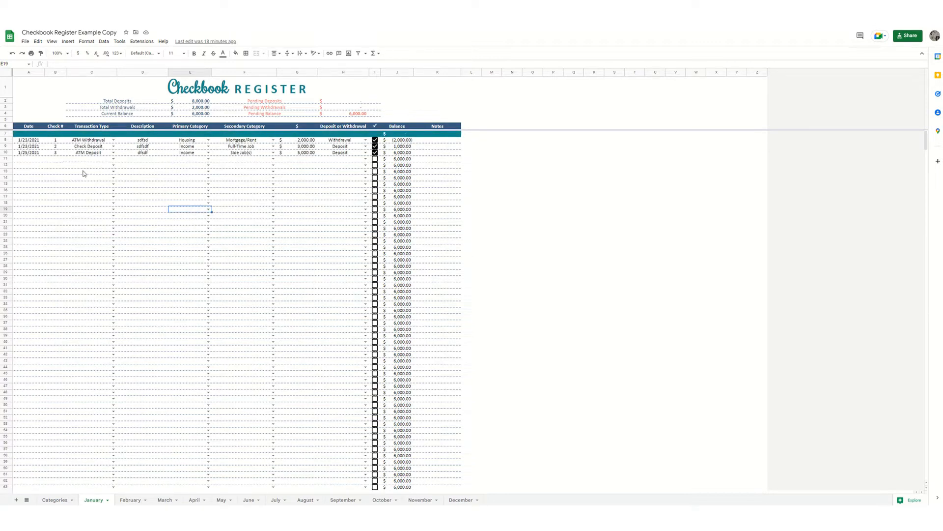
pyautogui.click(91, 171)
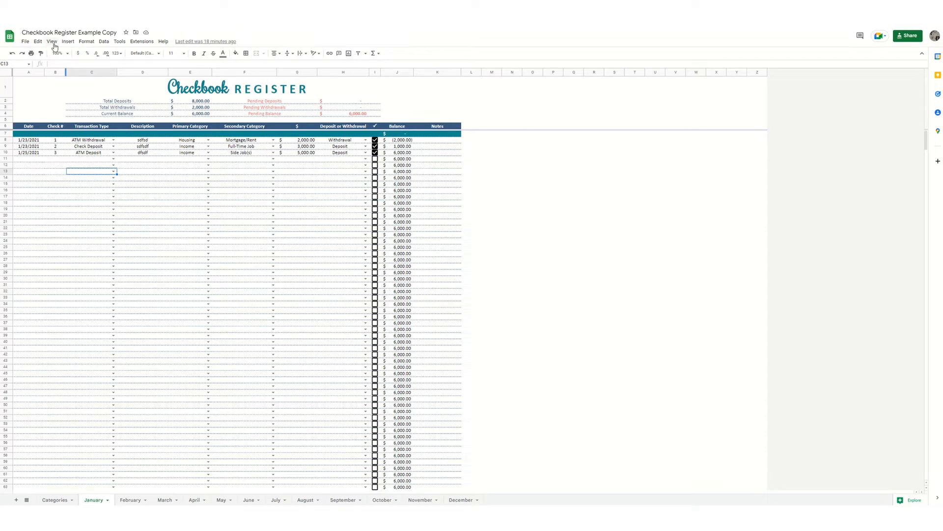
pyautogui.click(52, 40)
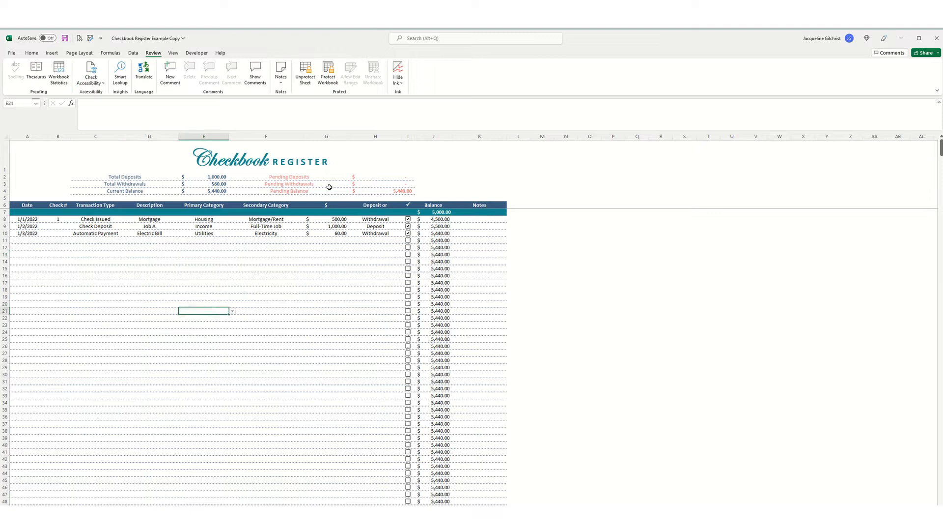
# - Open Excel's View ribbon settings, then select a cell in the register
pyautogui.click(173, 54)
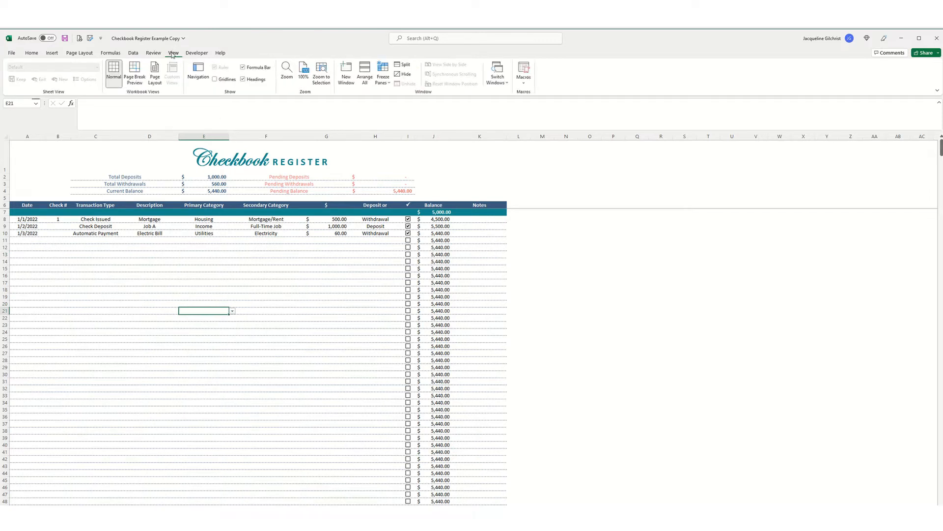
pyautogui.click(383, 70)
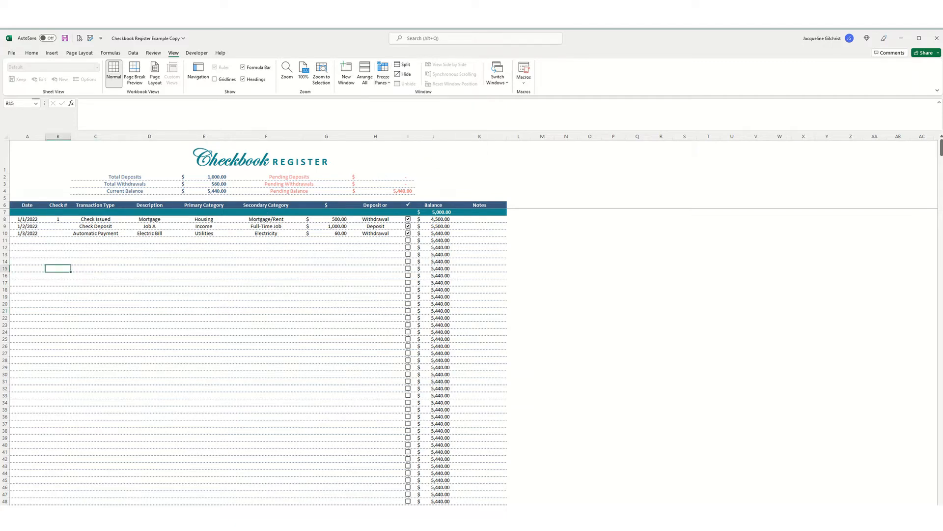
pyautogui.click(375, 360)
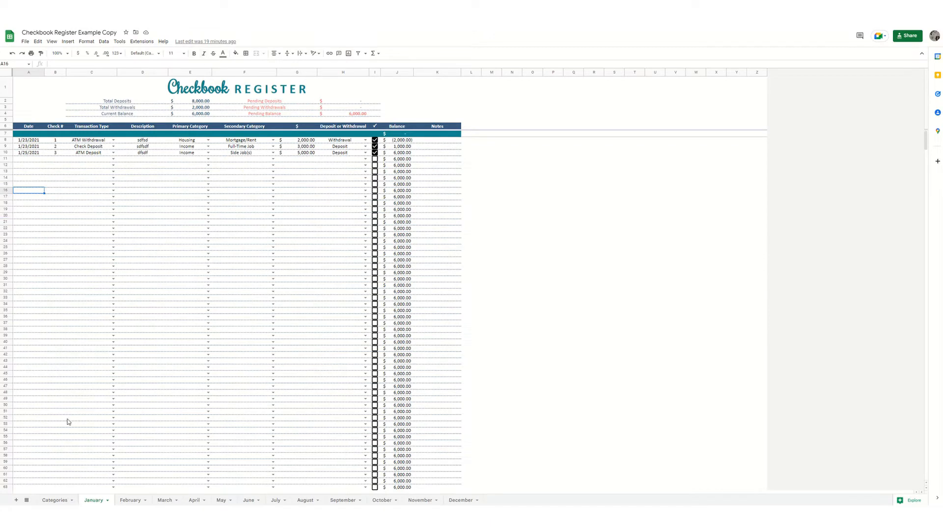
pyautogui.moveTo(50, 491)
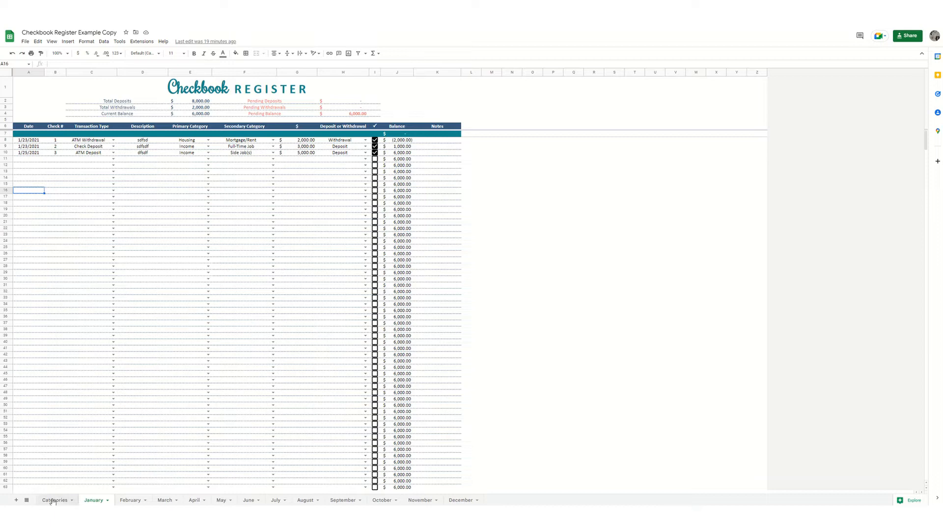
pyautogui.click(54, 500)
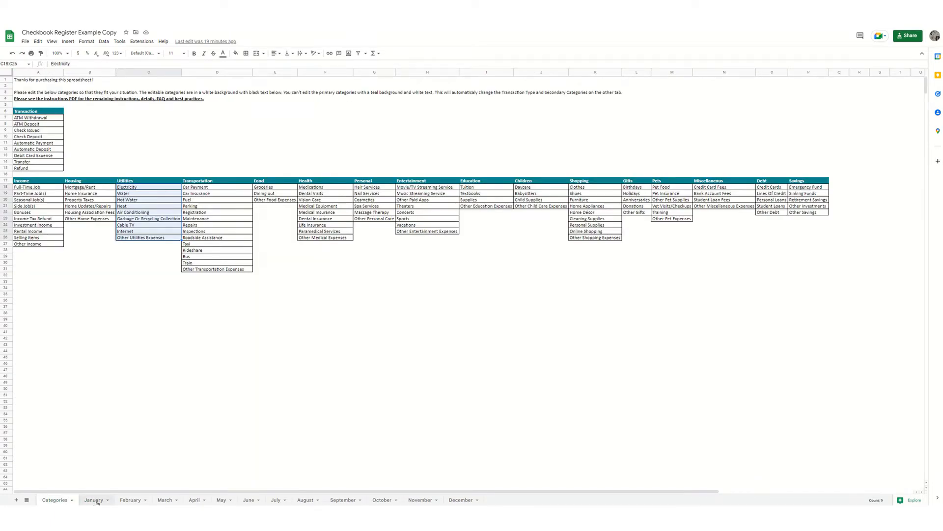
pyautogui.click(94, 499)
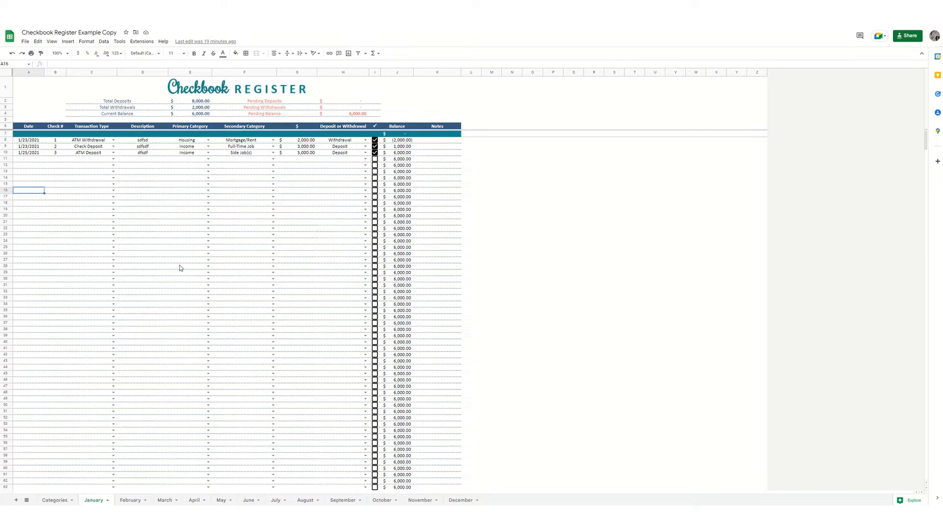
pyautogui.moveTo(169, 268)
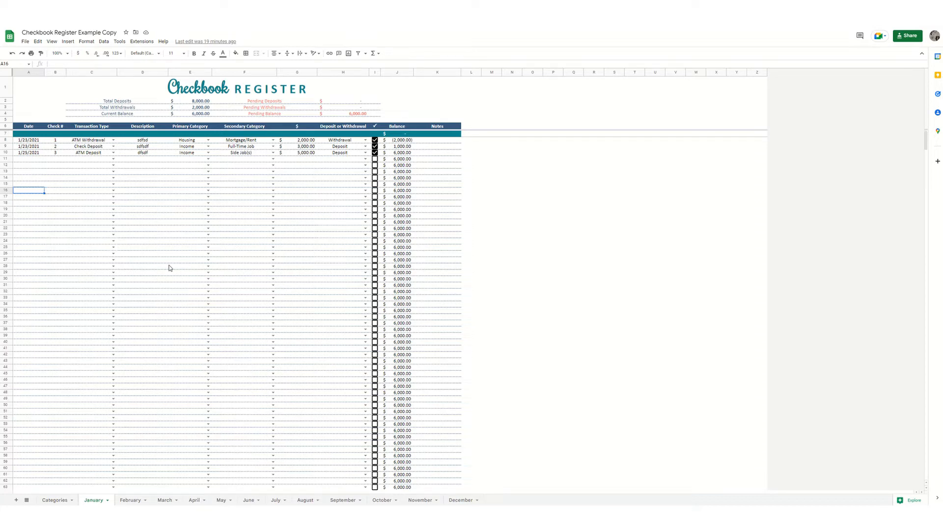
pyautogui.moveTo(166, 255)
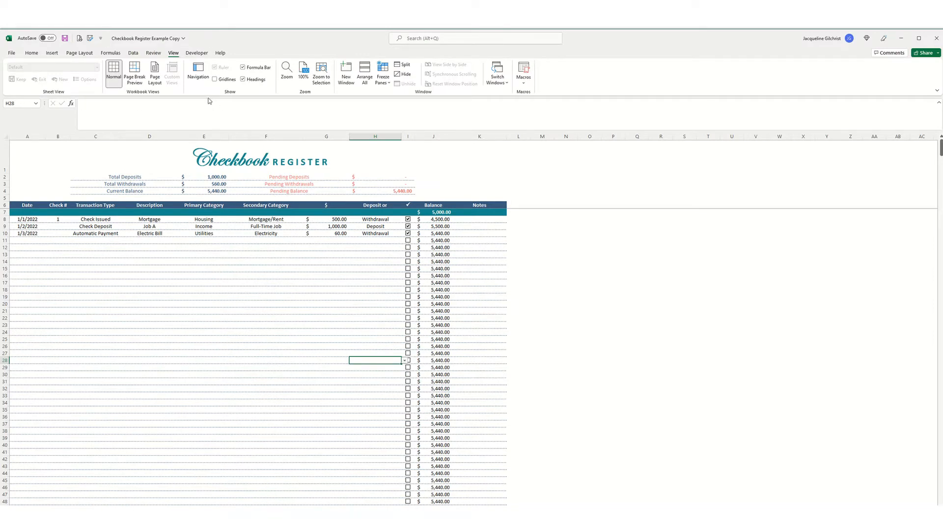
pyautogui.moveTo(79, 104)
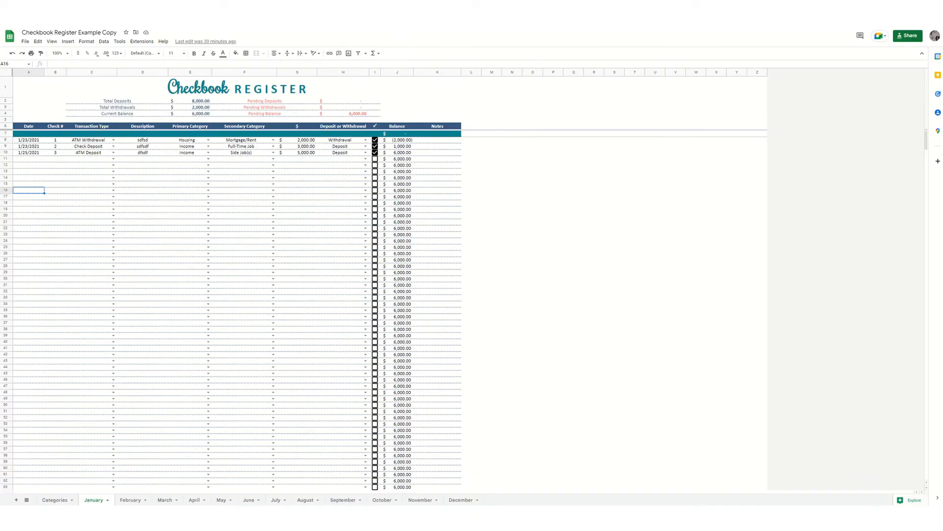
pyautogui.moveTo(169, 462)
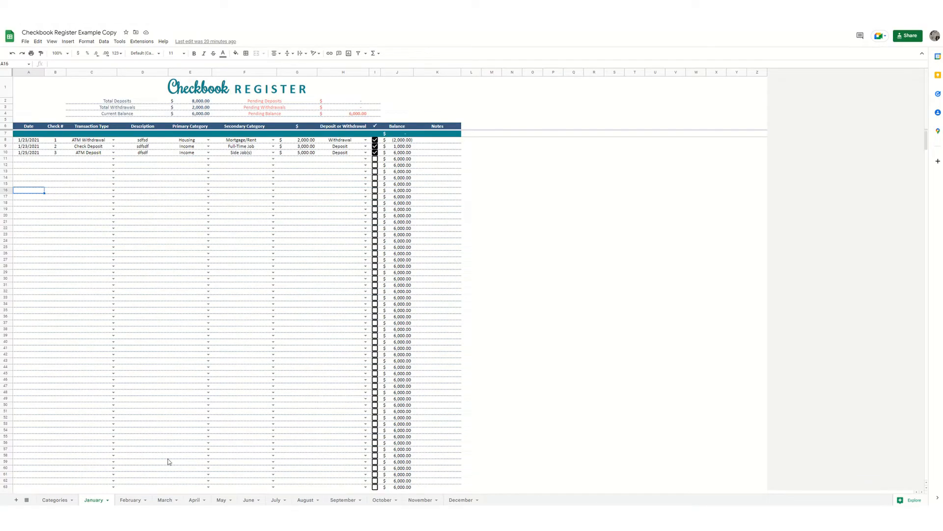
# - Open the Categories sheet and select an empty cell
pyautogui.click(54, 499)
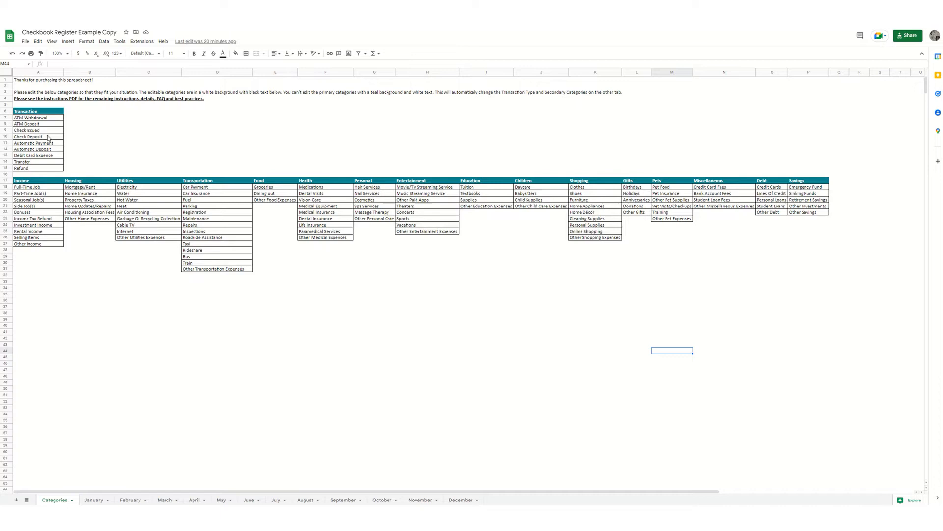
pyautogui.click(38, 117)
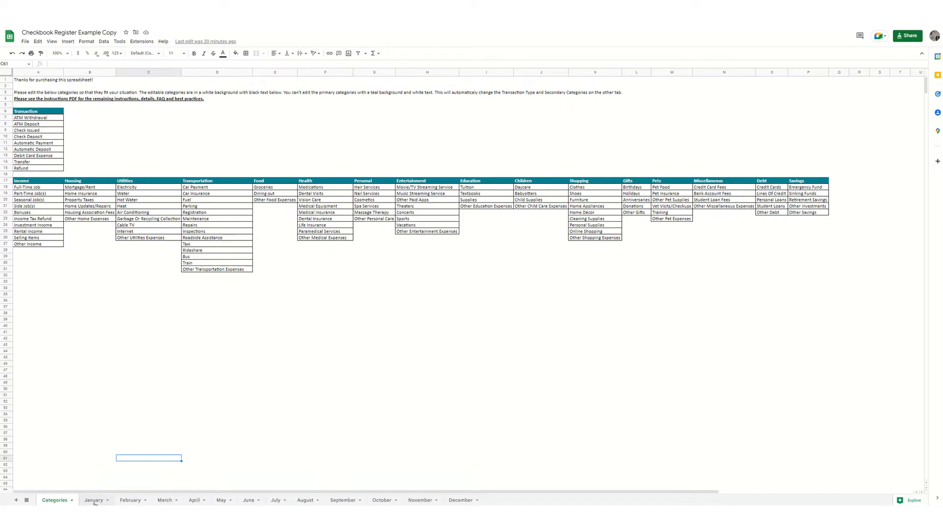
# - Enter 5000 as January's starting balance in J7
pyautogui.click(94, 499)
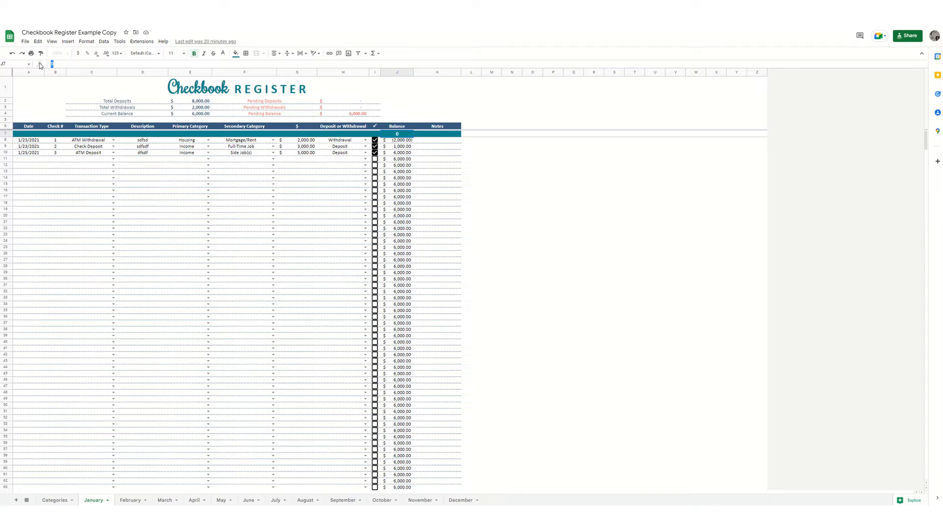
pyautogui.write('5,000')
pyautogui.press('enter')
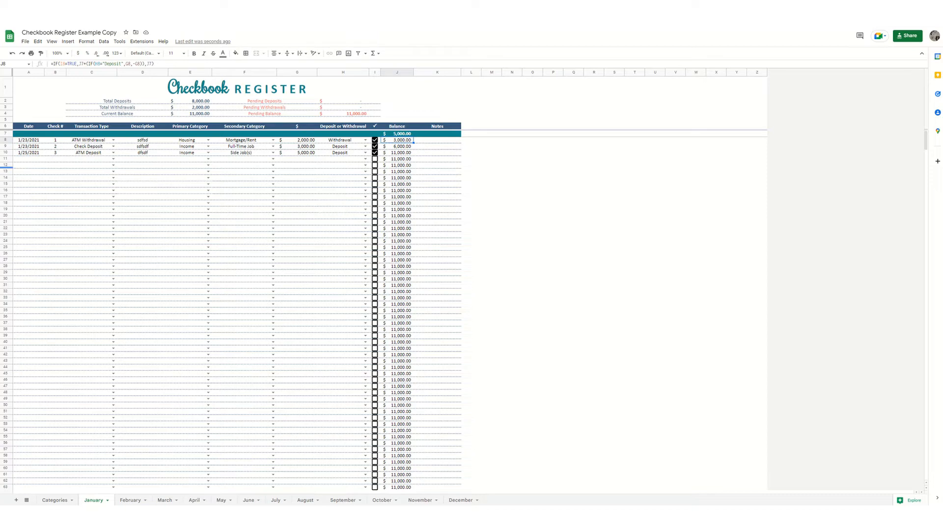
pyautogui.moveTo(144, 205)
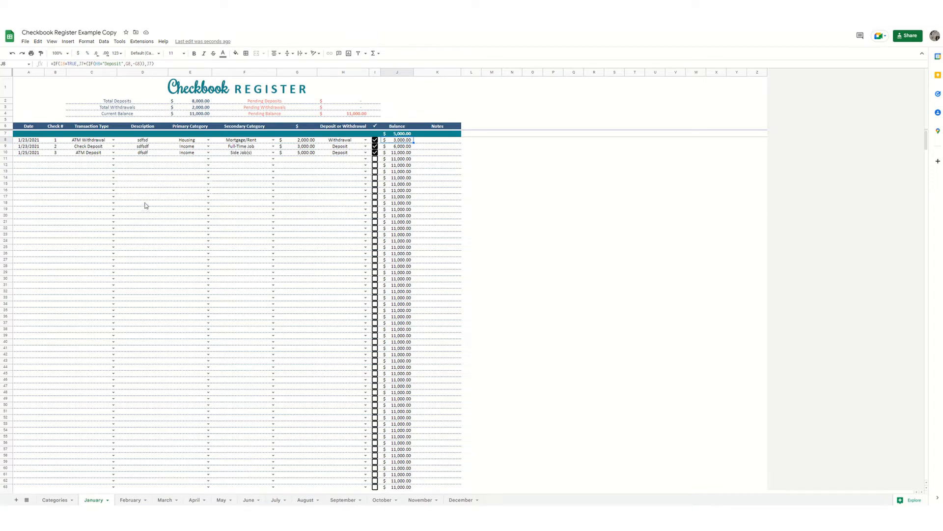
pyautogui.click(142, 203)
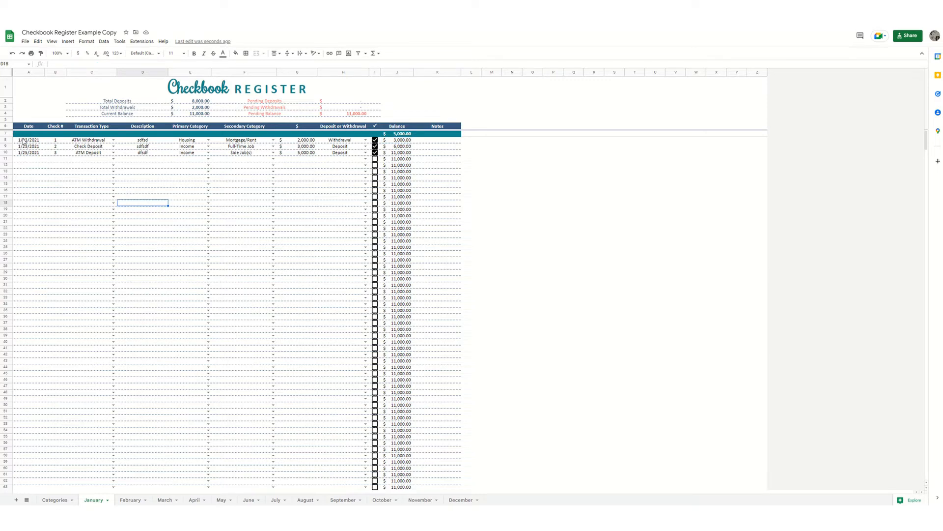
pyautogui.click(28, 139)
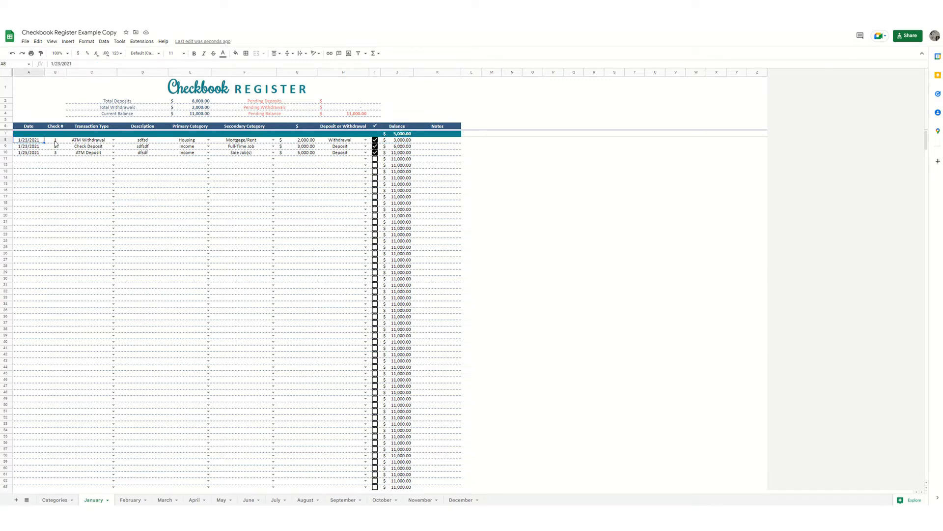
pyautogui.click(54, 140)
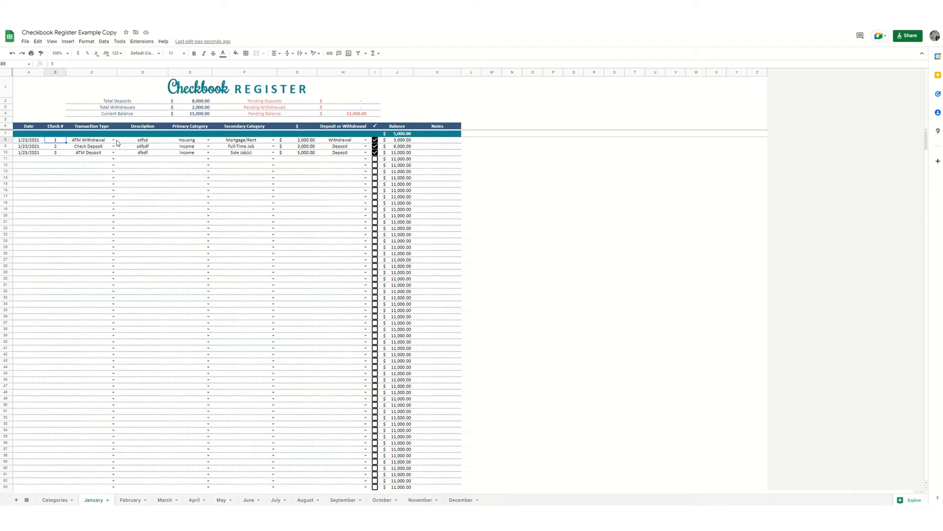
pyautogui.click(114, 140)
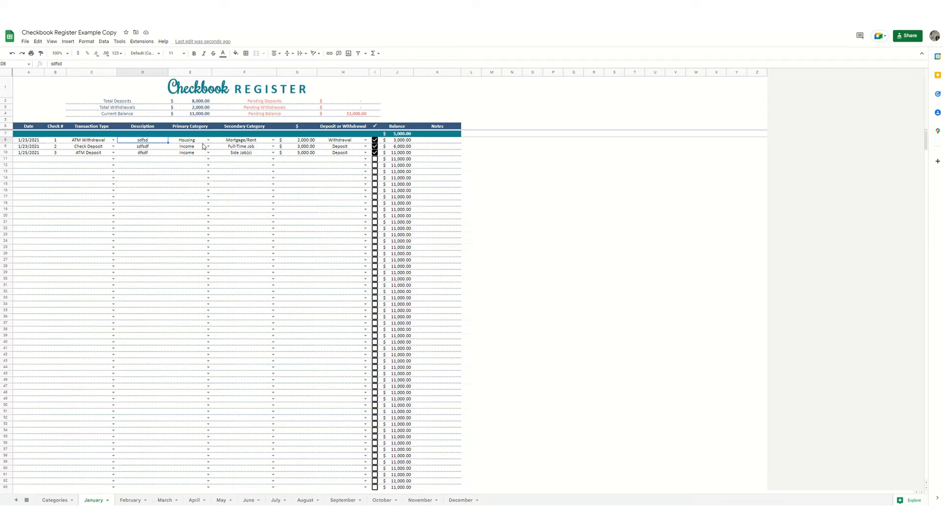
pyautogui.click(208, 140)
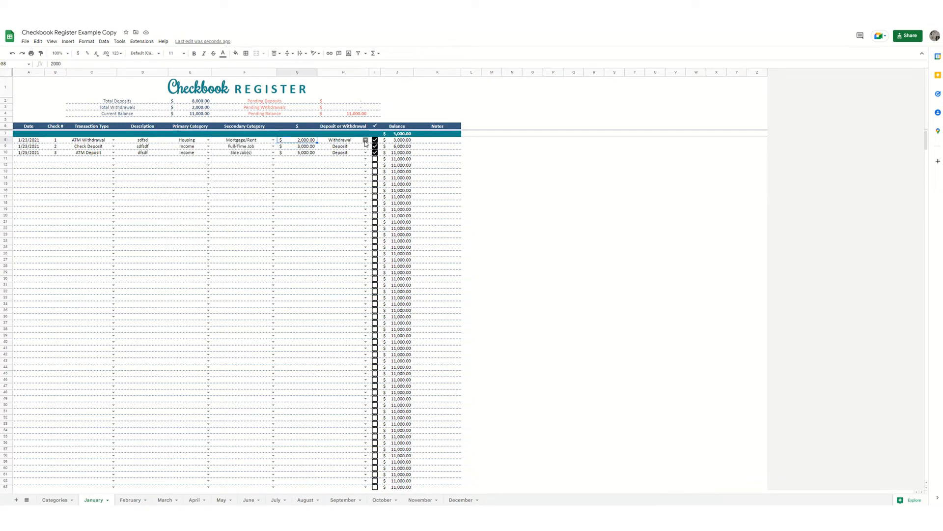
pyautogui.click(365, 140)
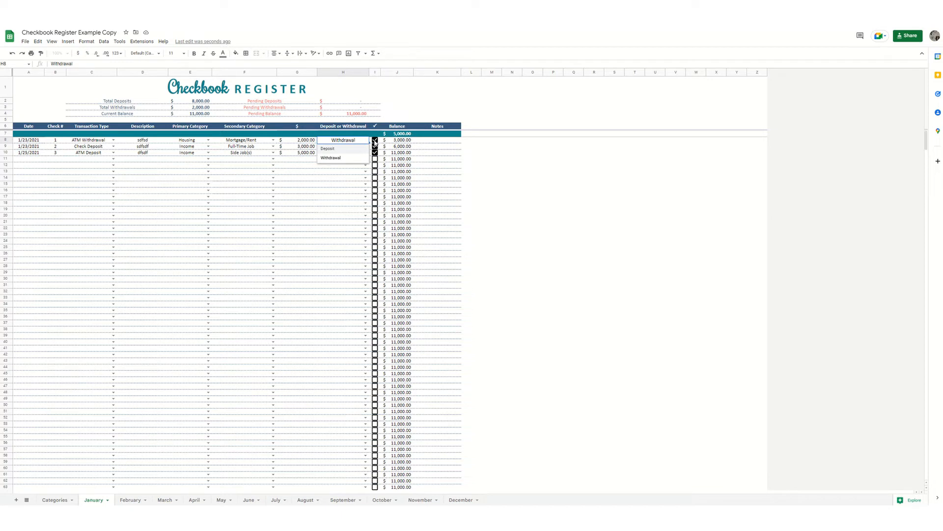
pyautogui.click(342, 139)
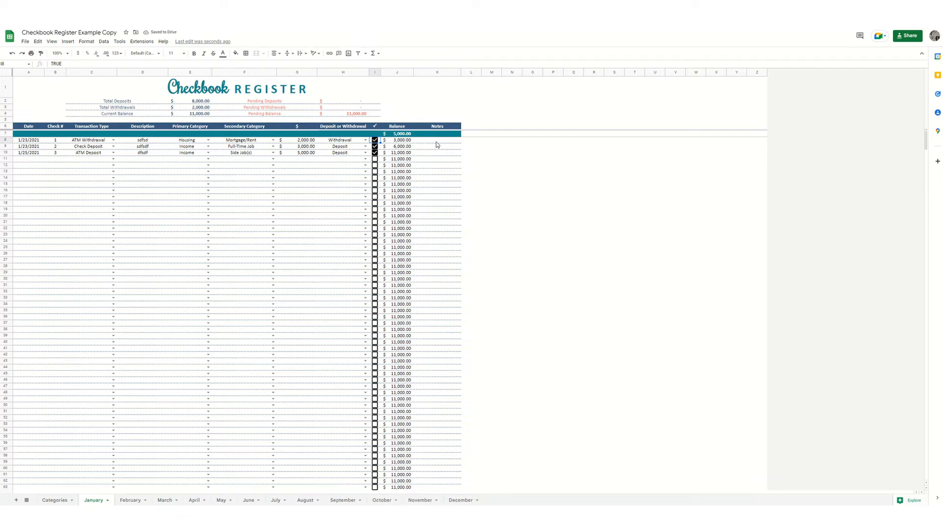
pyautogui.click(437, 140)
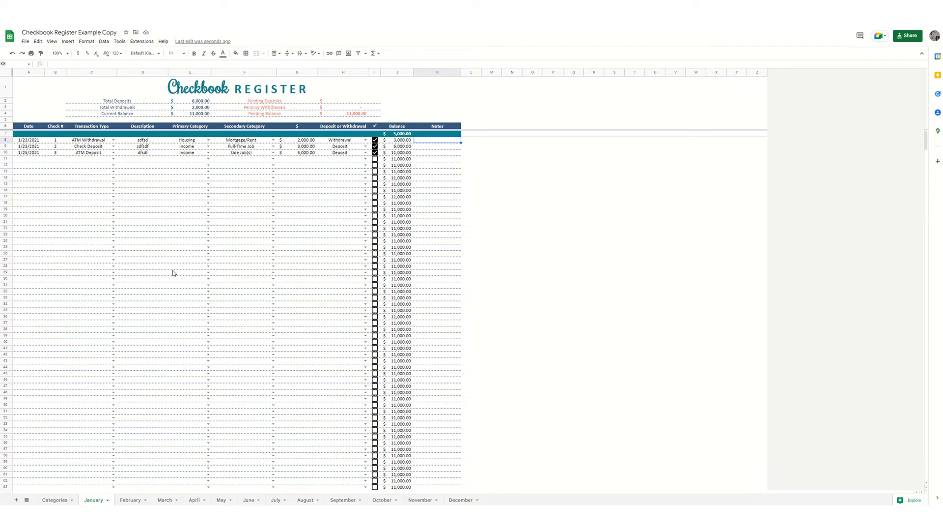
pyautogui.click(190, 196)
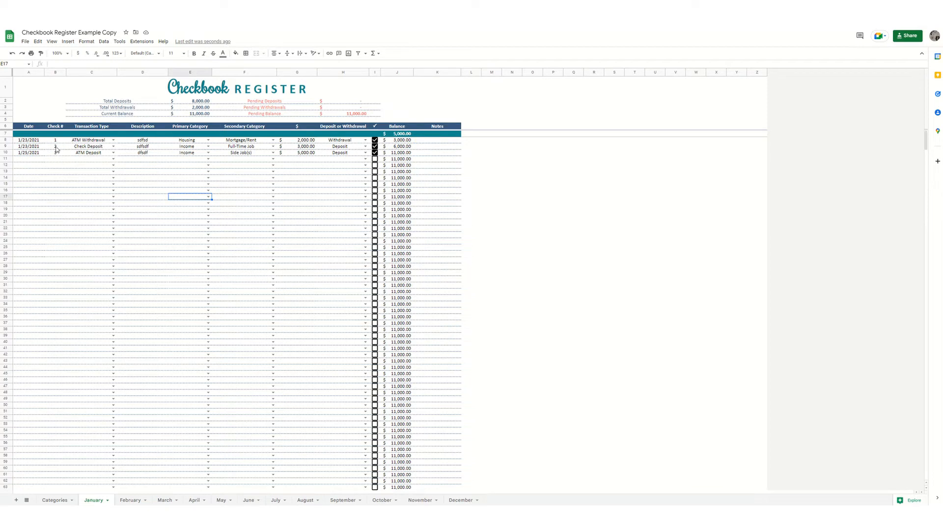
pyautogui.click(29, 140)
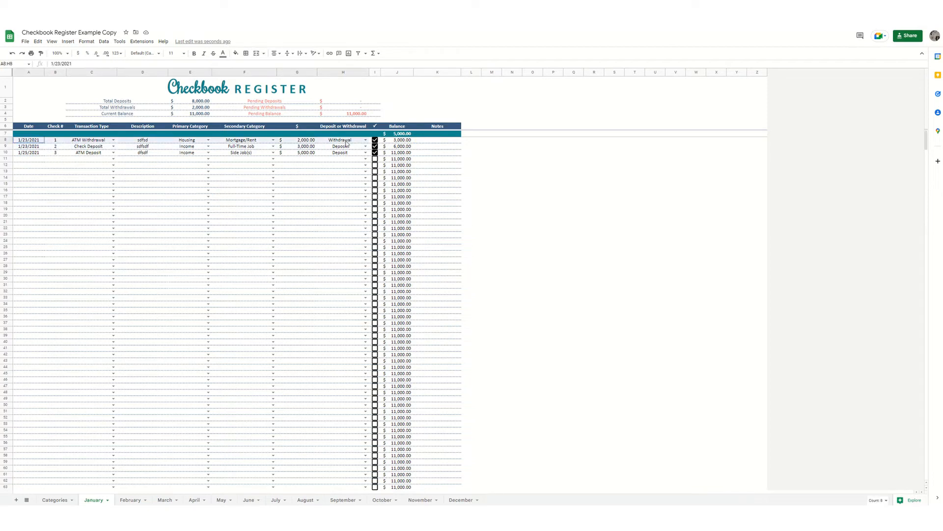
pyautogui.click(29, 147)
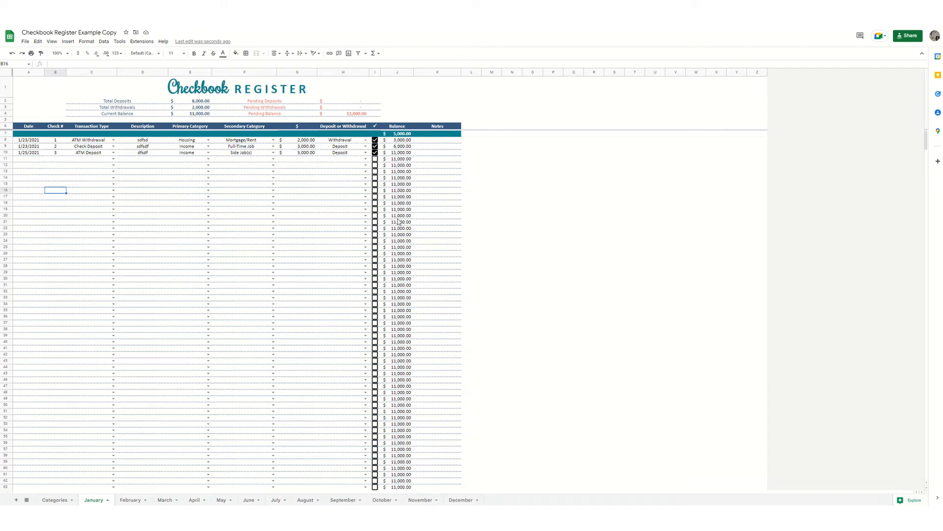
pyautogui.moveTo(312, 81)
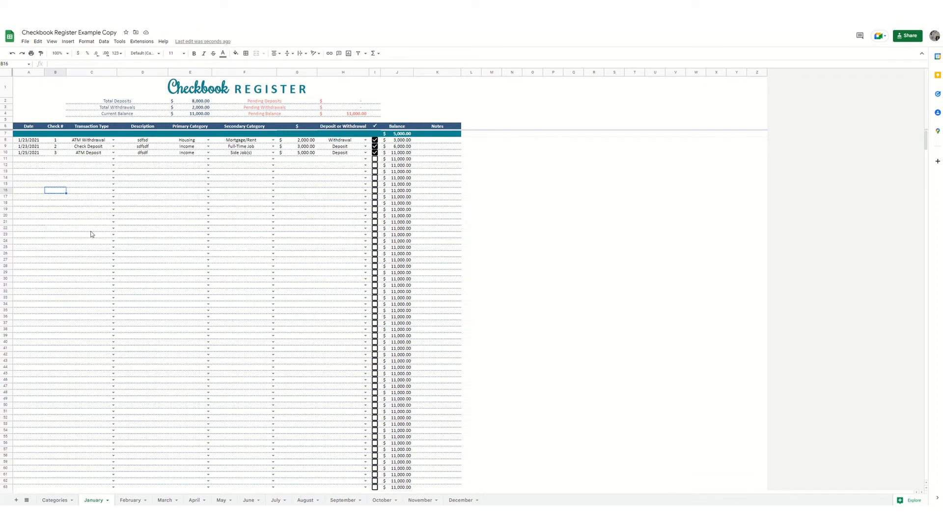
pyautogui.moveTo(77, 228)
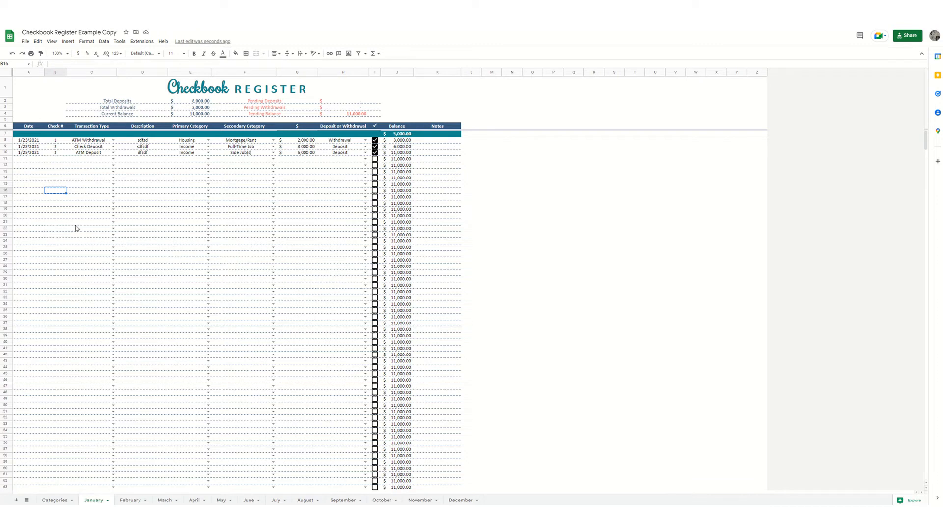
pyautogui.moveTo(172, 203)
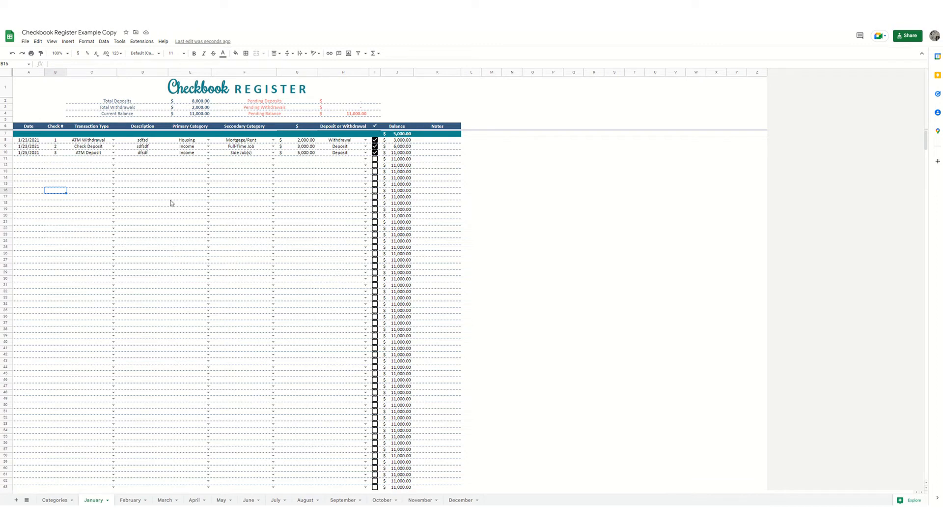
# - Enter =January!J1000 in February's starting balance cell J7
pyautogui.click(189, 196)
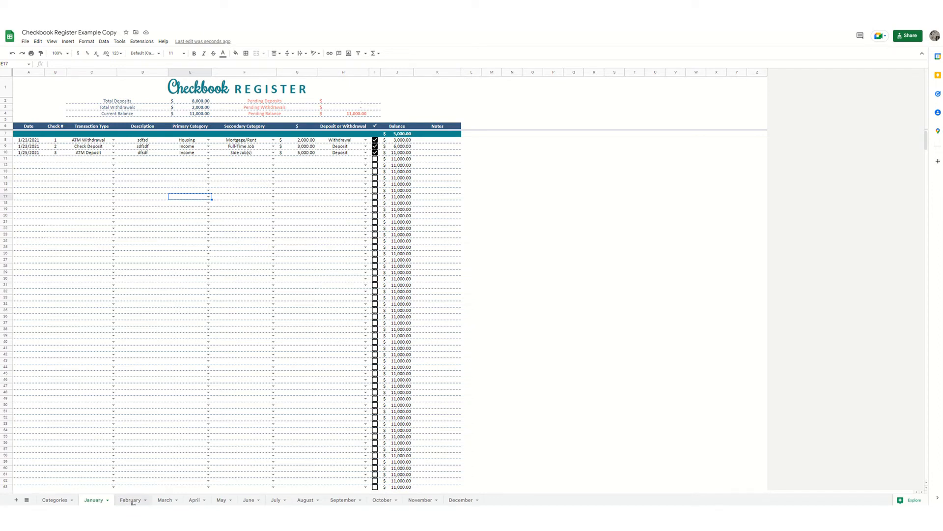
pyautogui.click(131, 499)
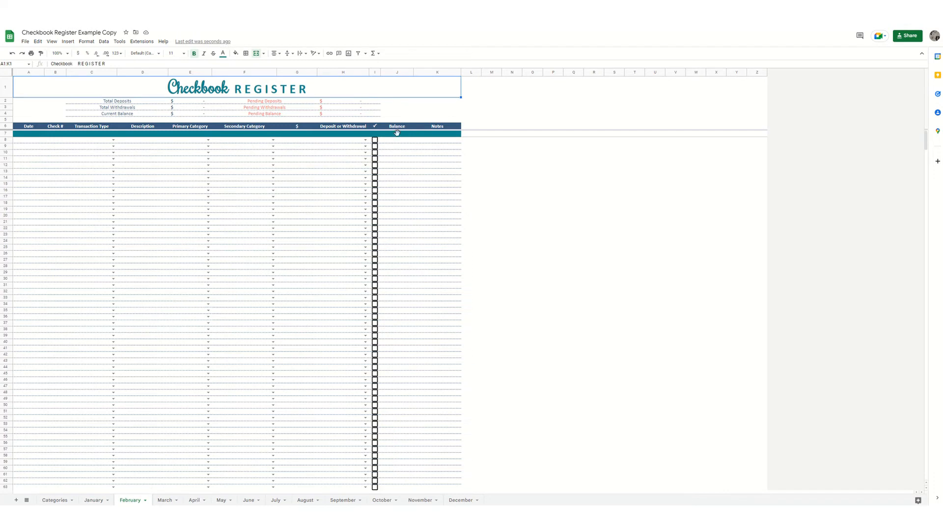
pyautogui.click(397, 133)
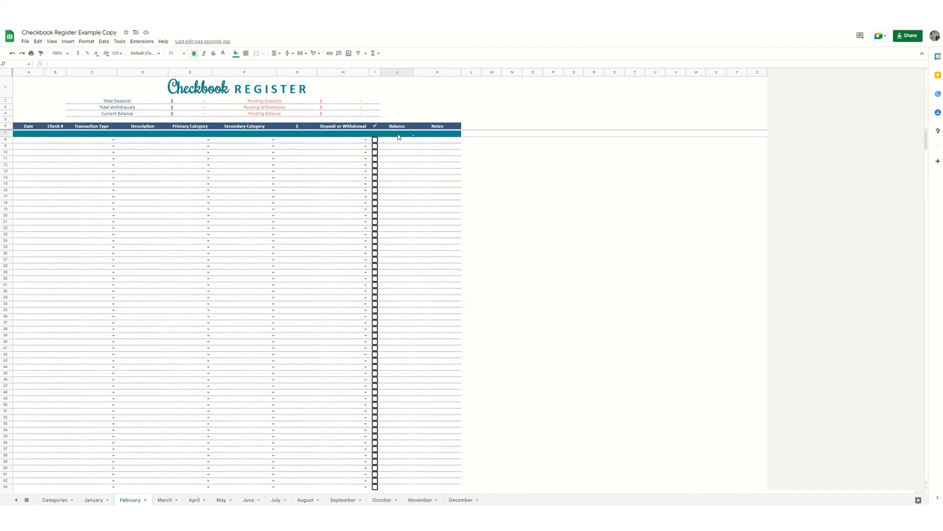
pyautogui.click(397, 136)
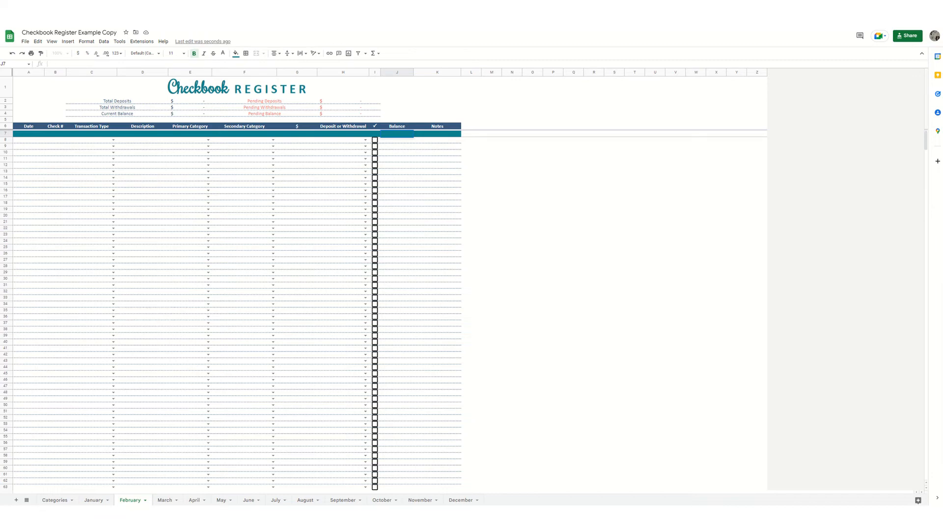
pyautogui.moveTo(80, 45)
pyautogui.write('=January!J1000')
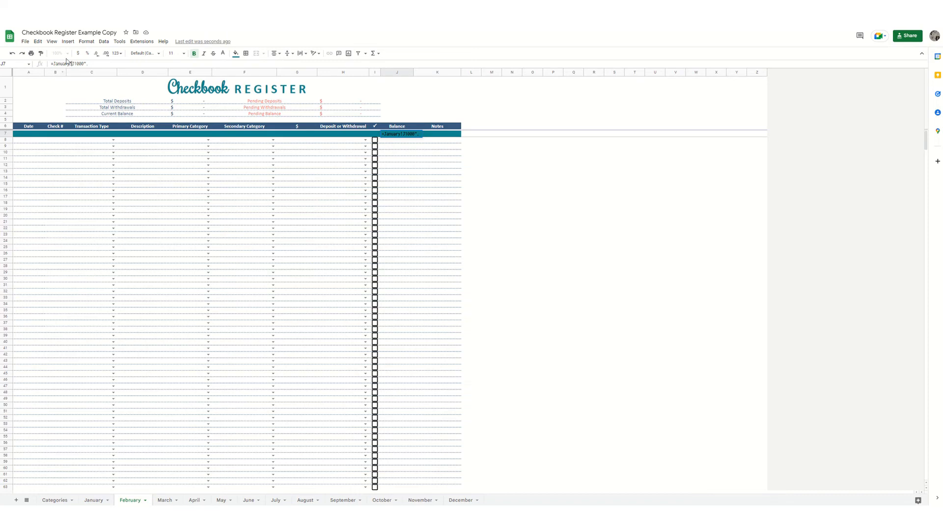
pyautogui.moveTo(164, 60)
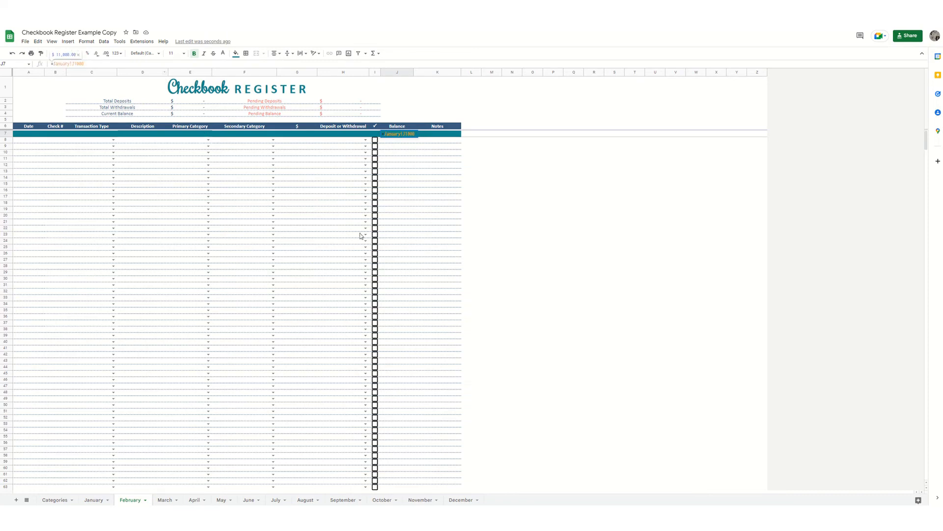
pyautogui.moveTo(269, 275)
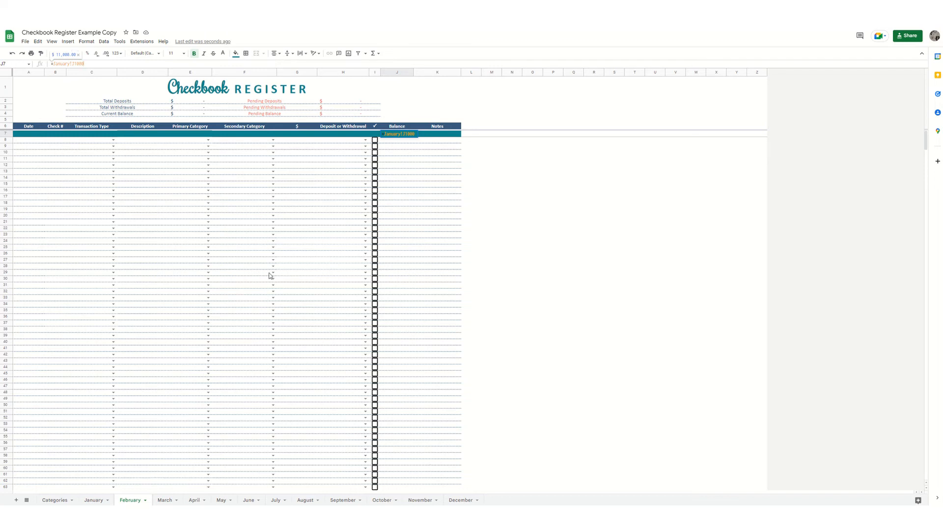
pyautogui.press('enter')
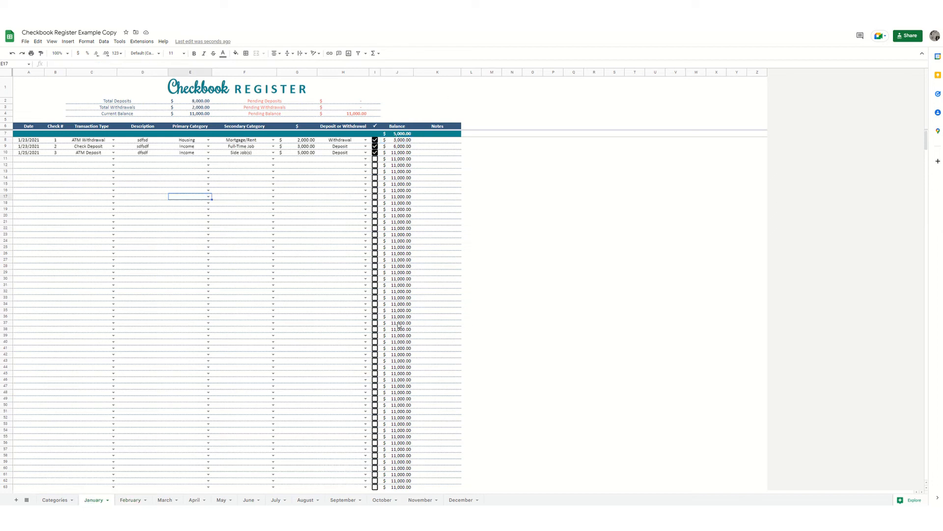
pyautogui.moveTo(289, 490)
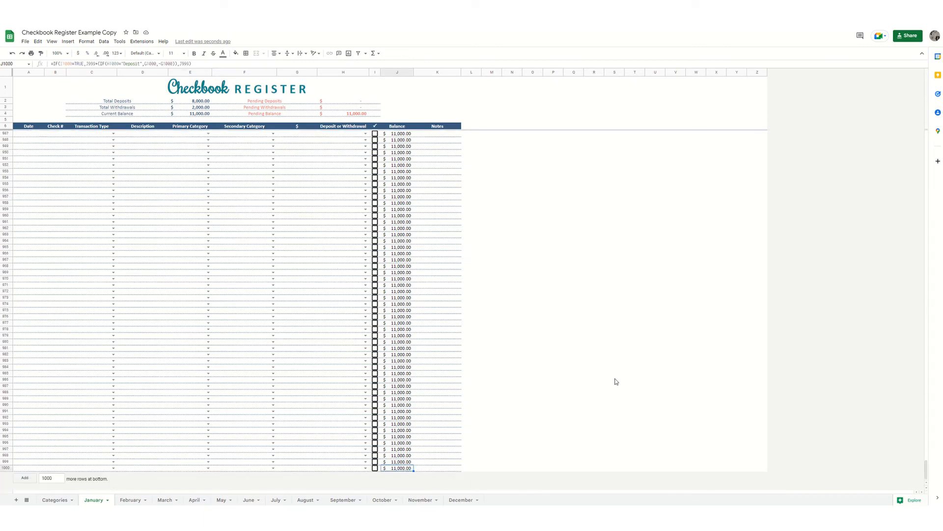
pyautogui.moveTo(392, 457)
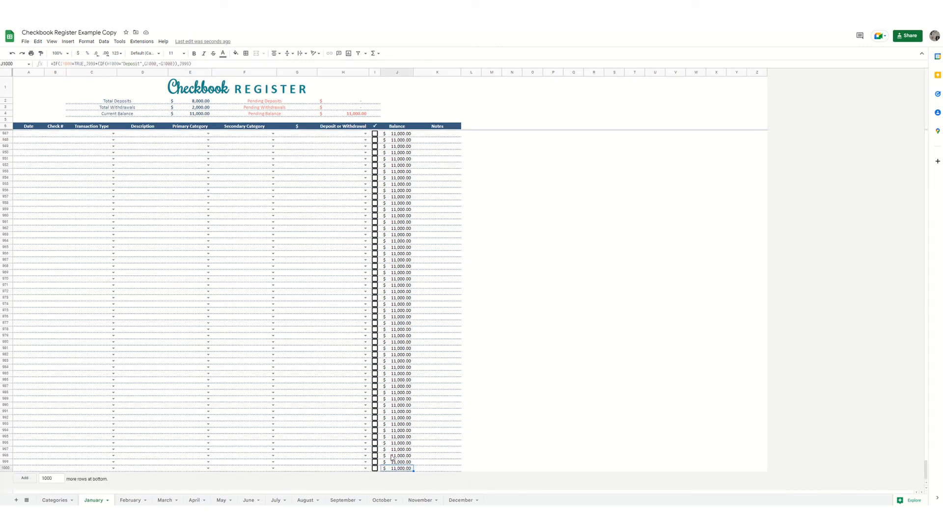
# - Return to February to confirm J7 shows $11,000
pyautogui.click(129, 500)
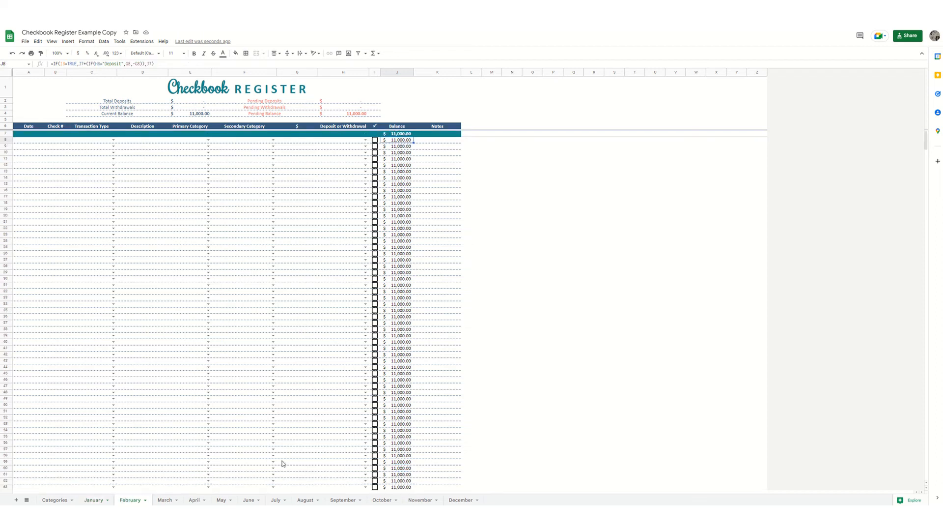
pyautogui.moveTo(83, 223)
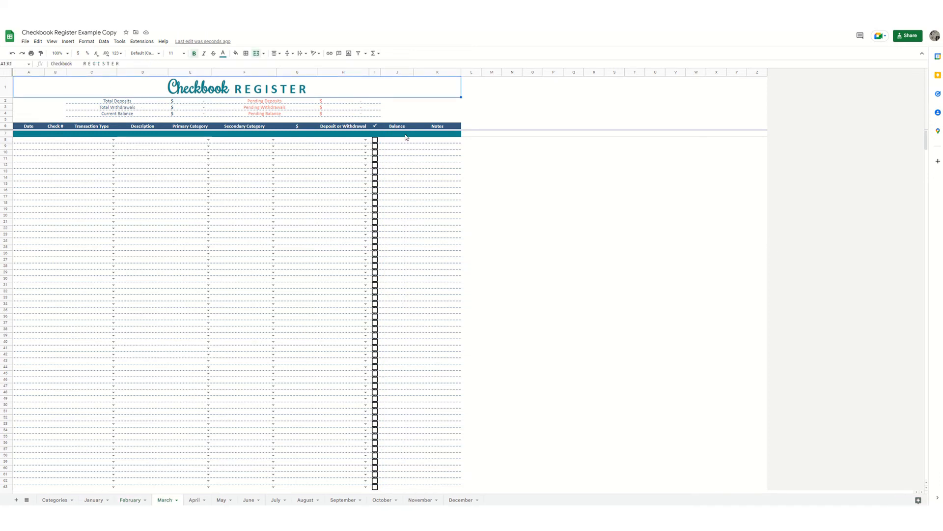
# - Select a cell on March, then select an empty cell on February
pyautogui.click(397, 133)
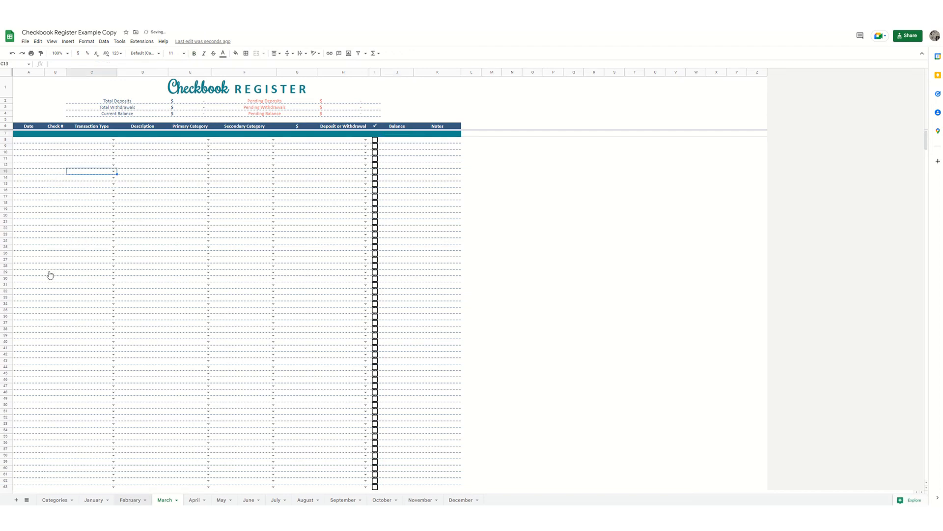
pyautogui.click(129, 499)
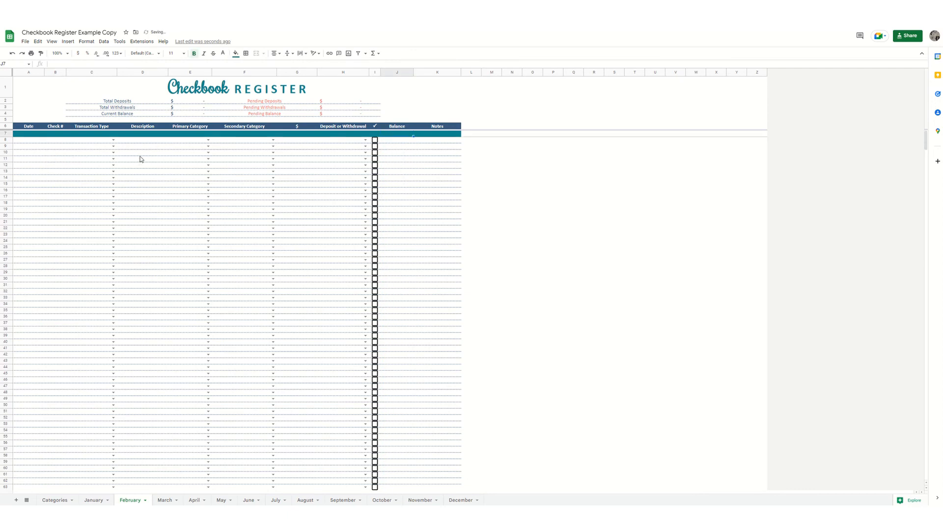
pyautogui.click(54, 177)
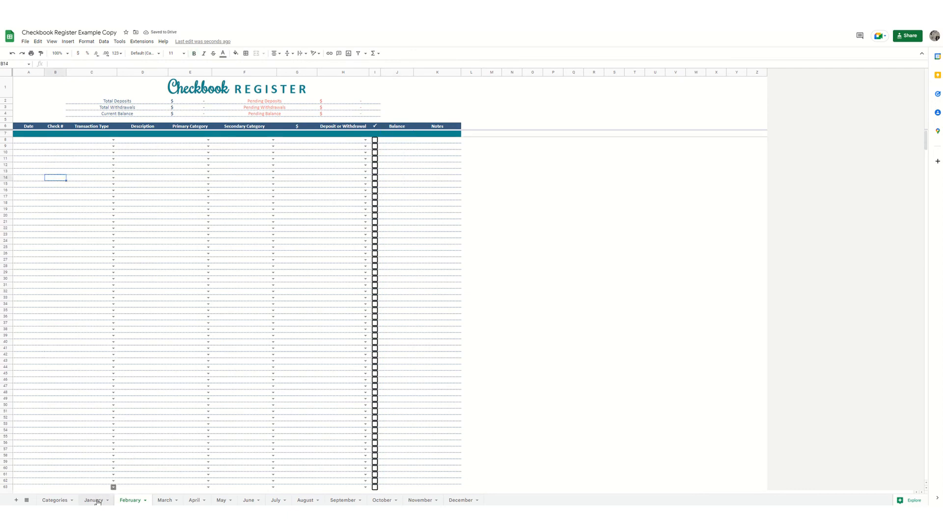
# - Review January's final rows near row 1000 showing the 11,000 balance
pyautogui.click(94, 499)
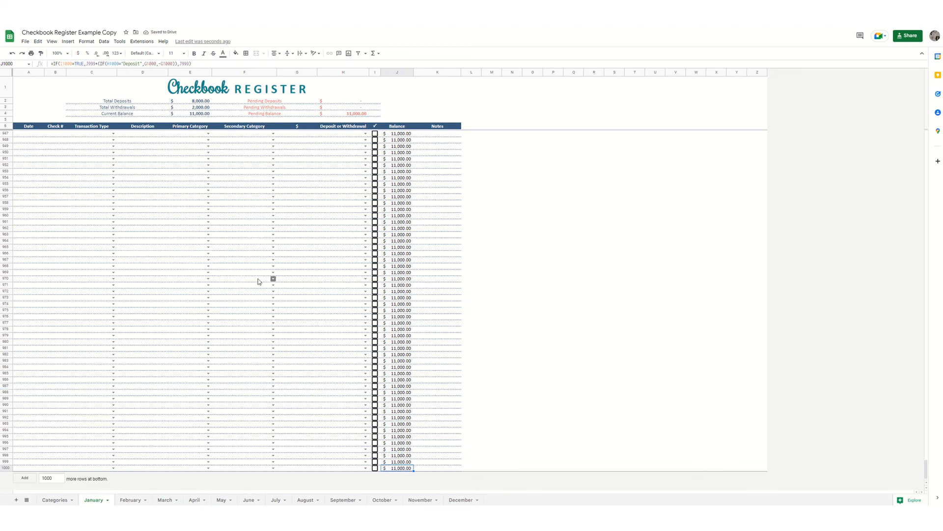
pyautogui.moveTo(43, 182)
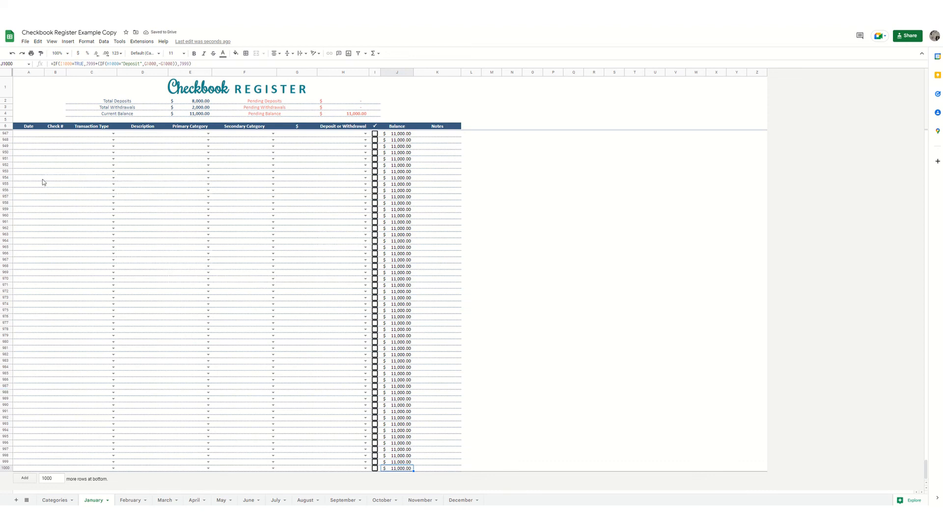
pyautogui.click(29, 178)
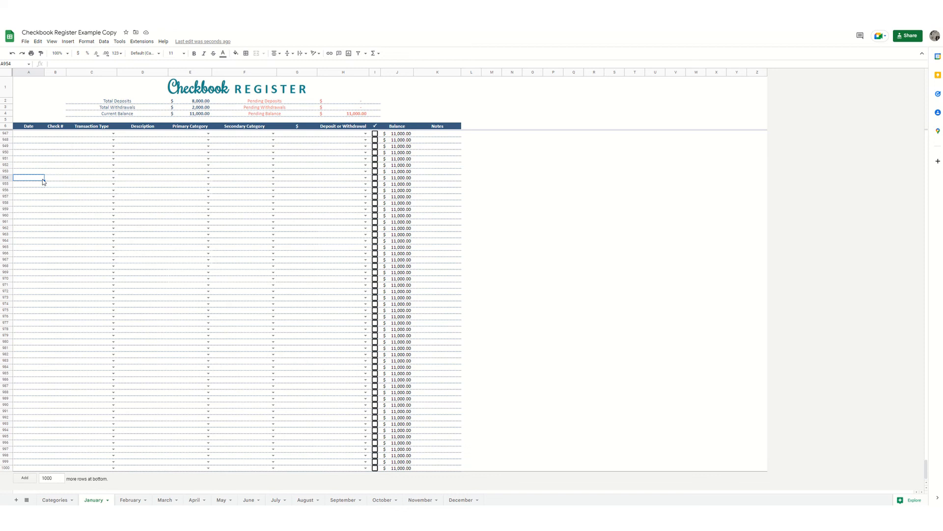
pyautogui.click(28, 177)
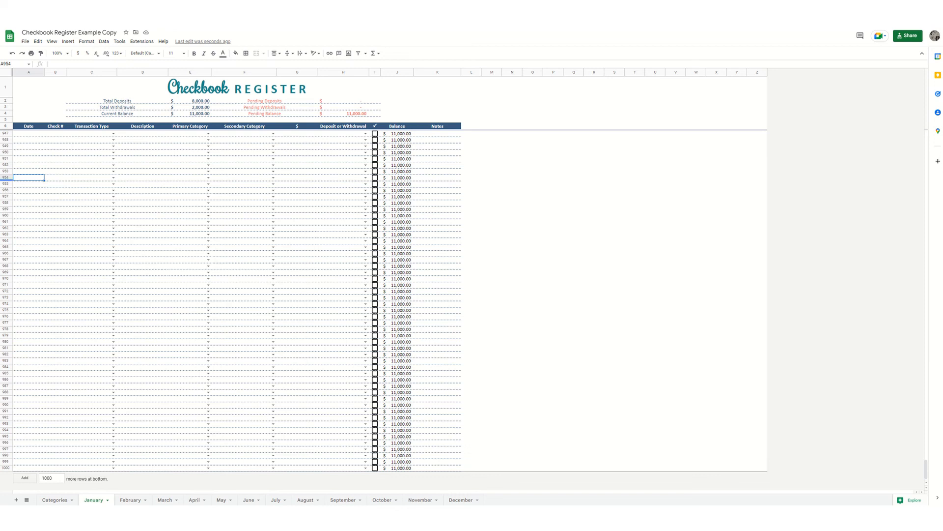